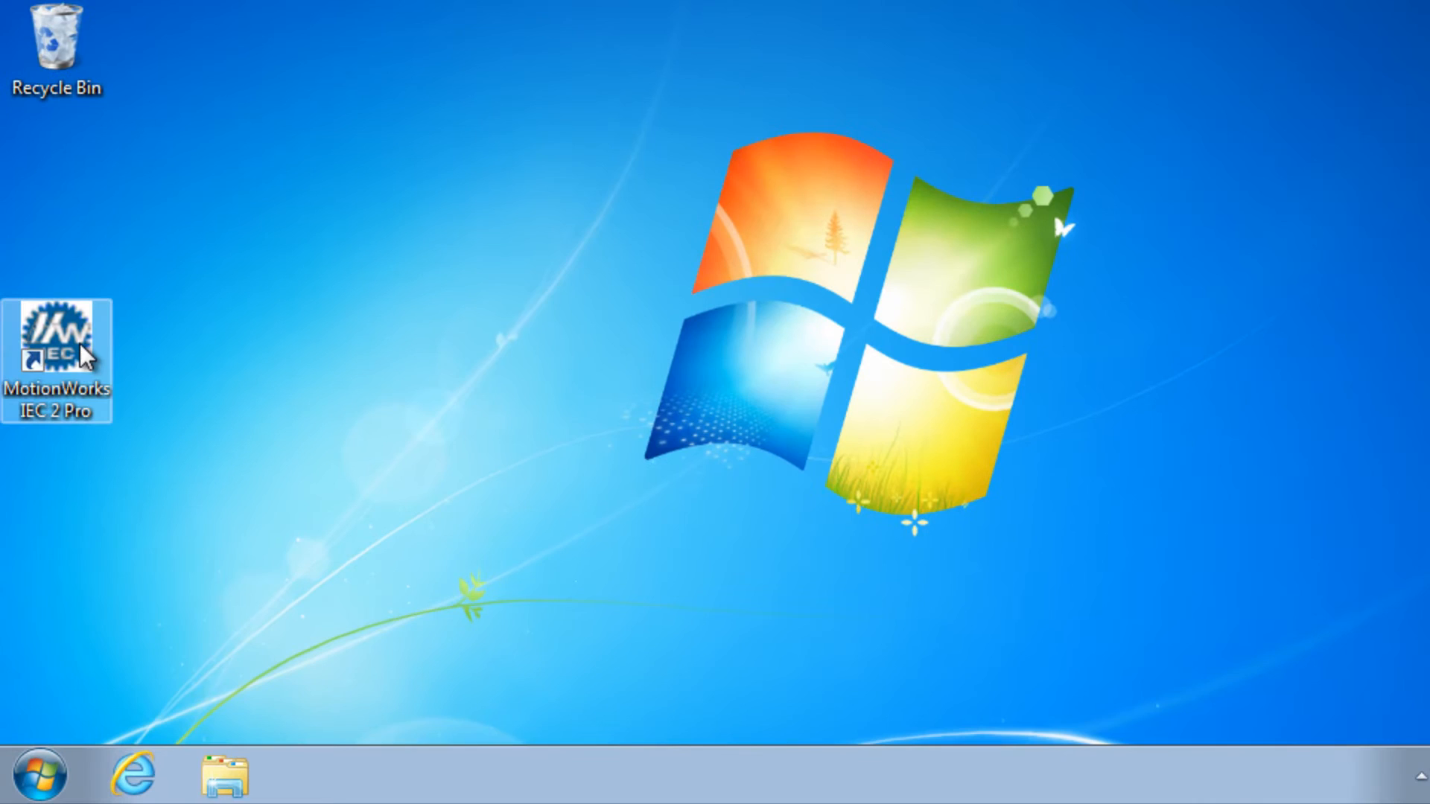
# Launch MotionWorks IEC 2 Pro from Start > All Programs > Yaskawa
pyautogui.click(39, 773)
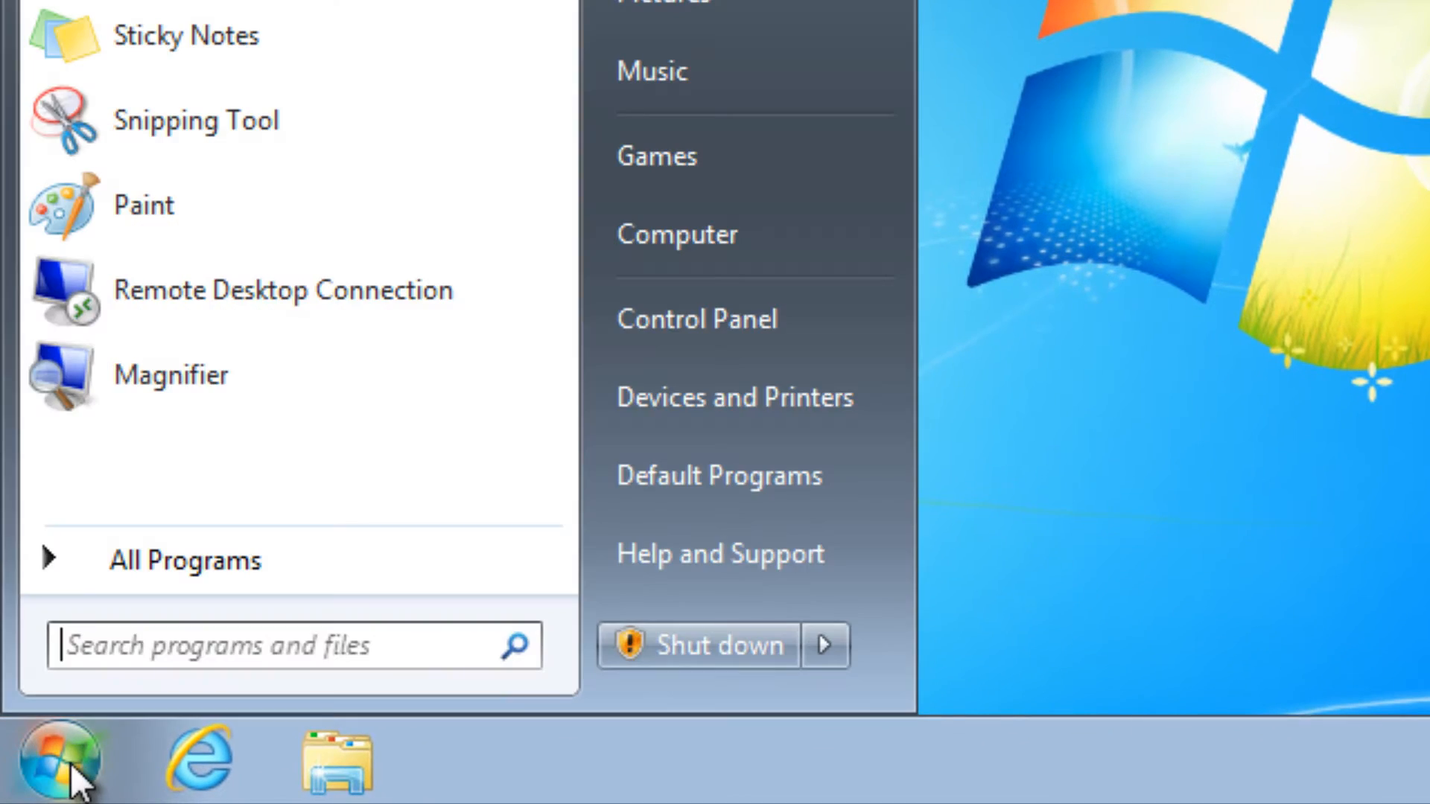
pyautogui.click(185, 560)
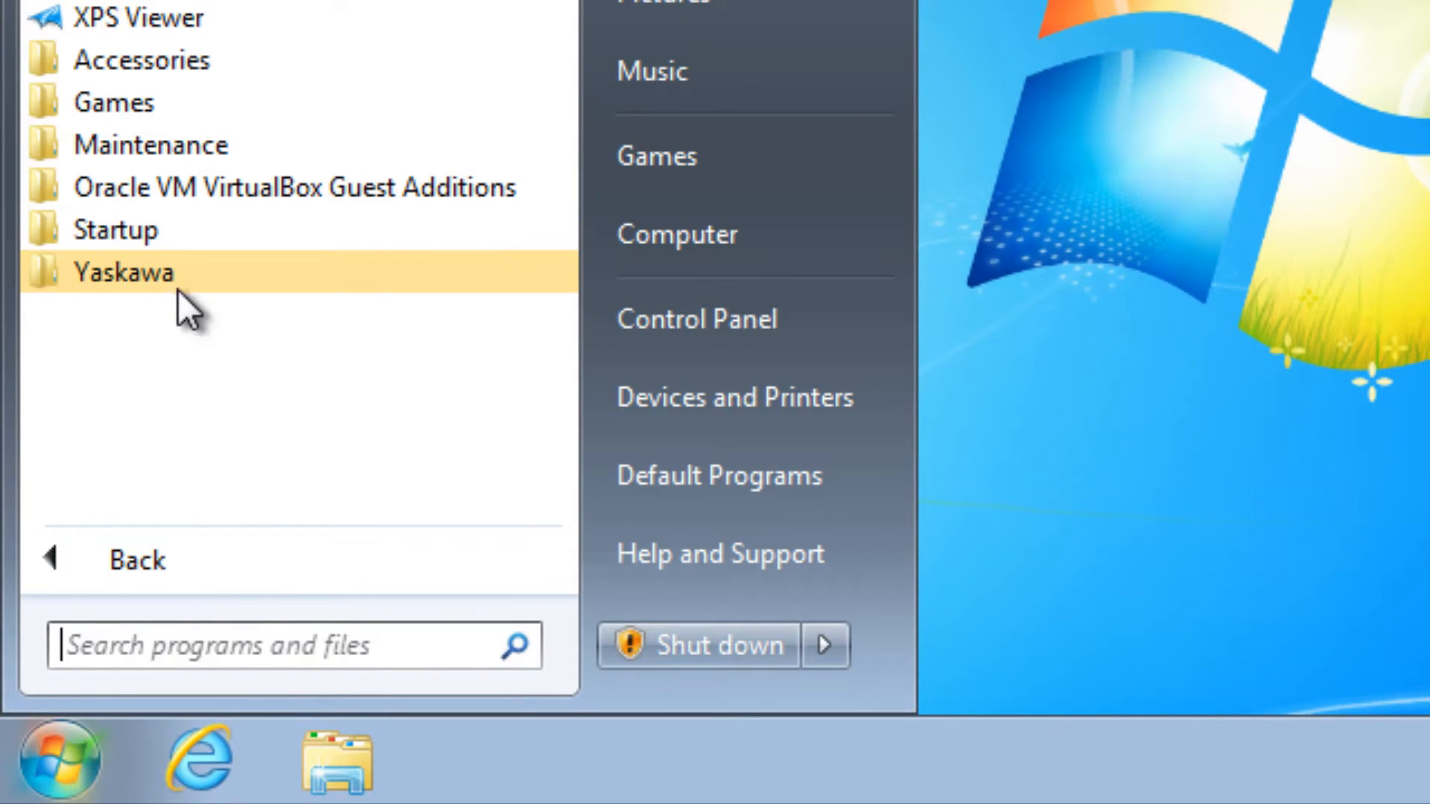
pyautogui.click(124, 271)
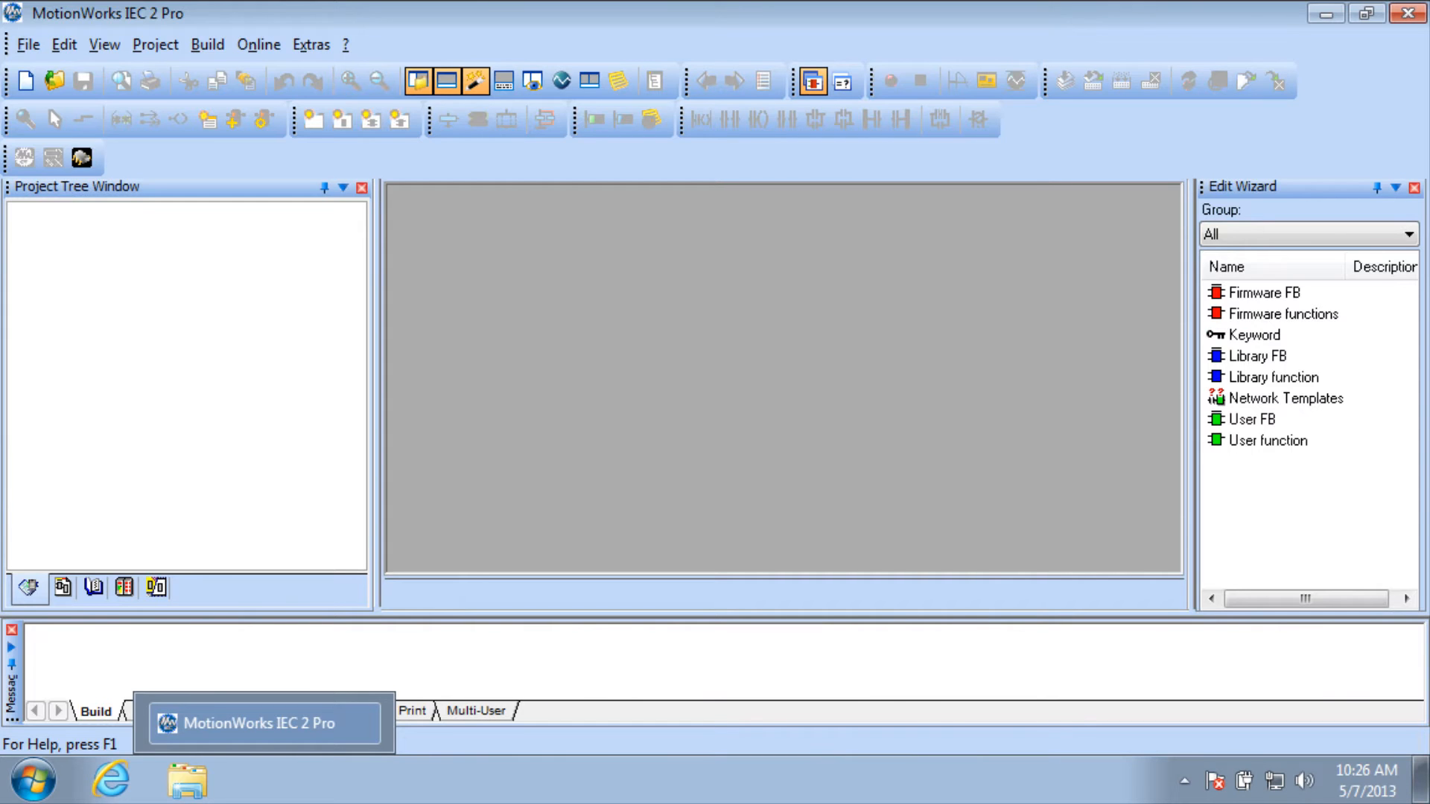
pyautogui.moveTo(19, 50)
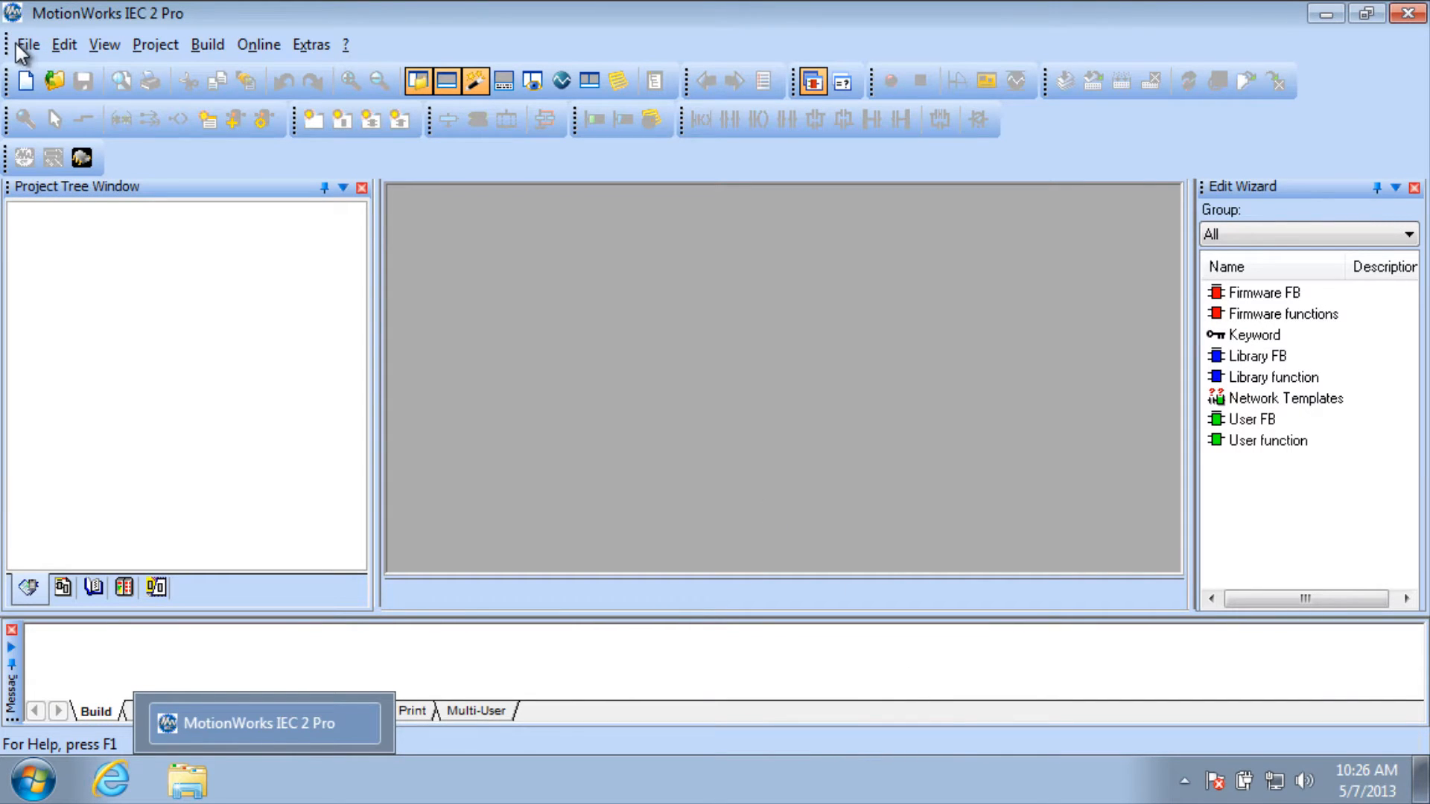
# Start a new project and bring up License Configuration showing 30 trial days remaining
pyautogui.click(25, 81)
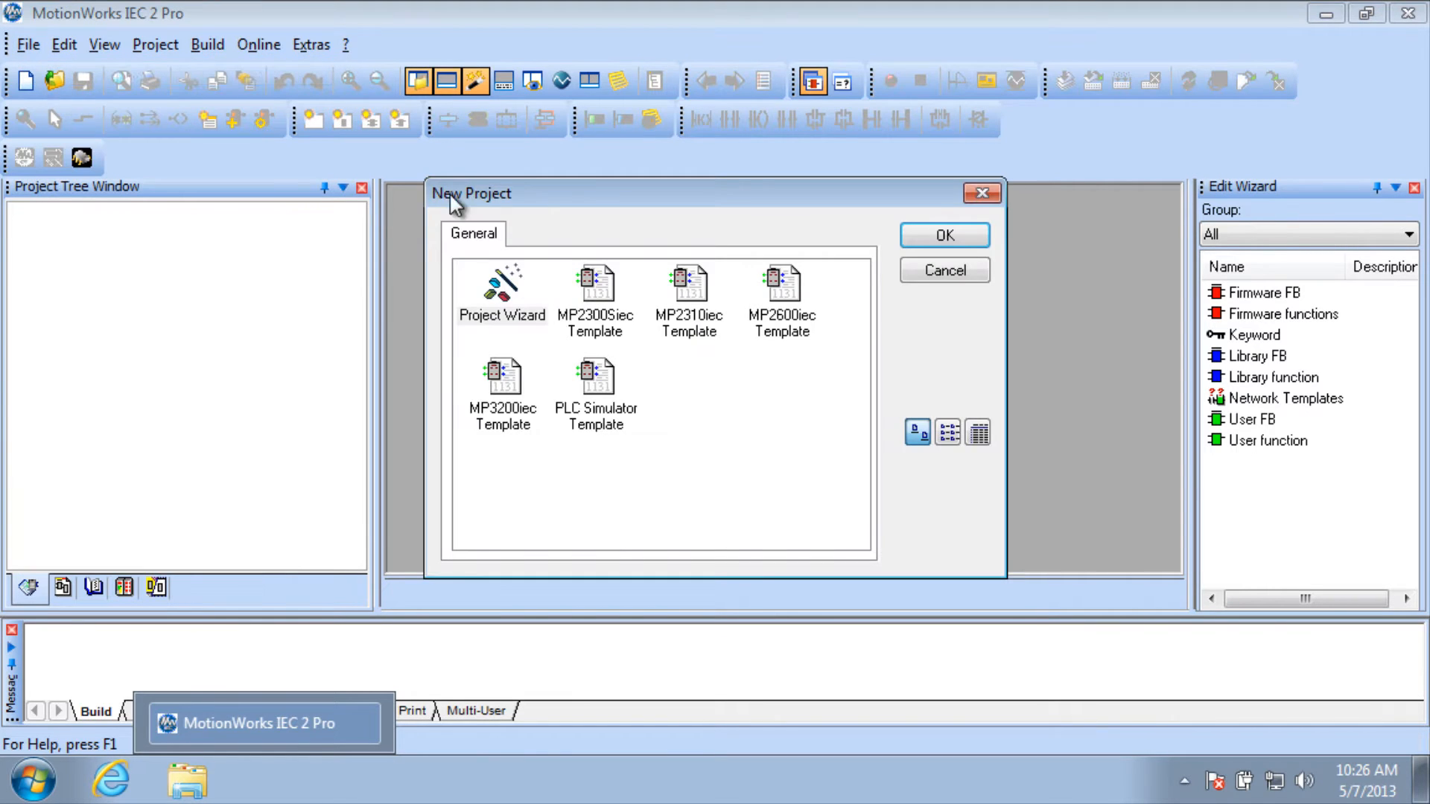
pyautogui.click(944, 269)
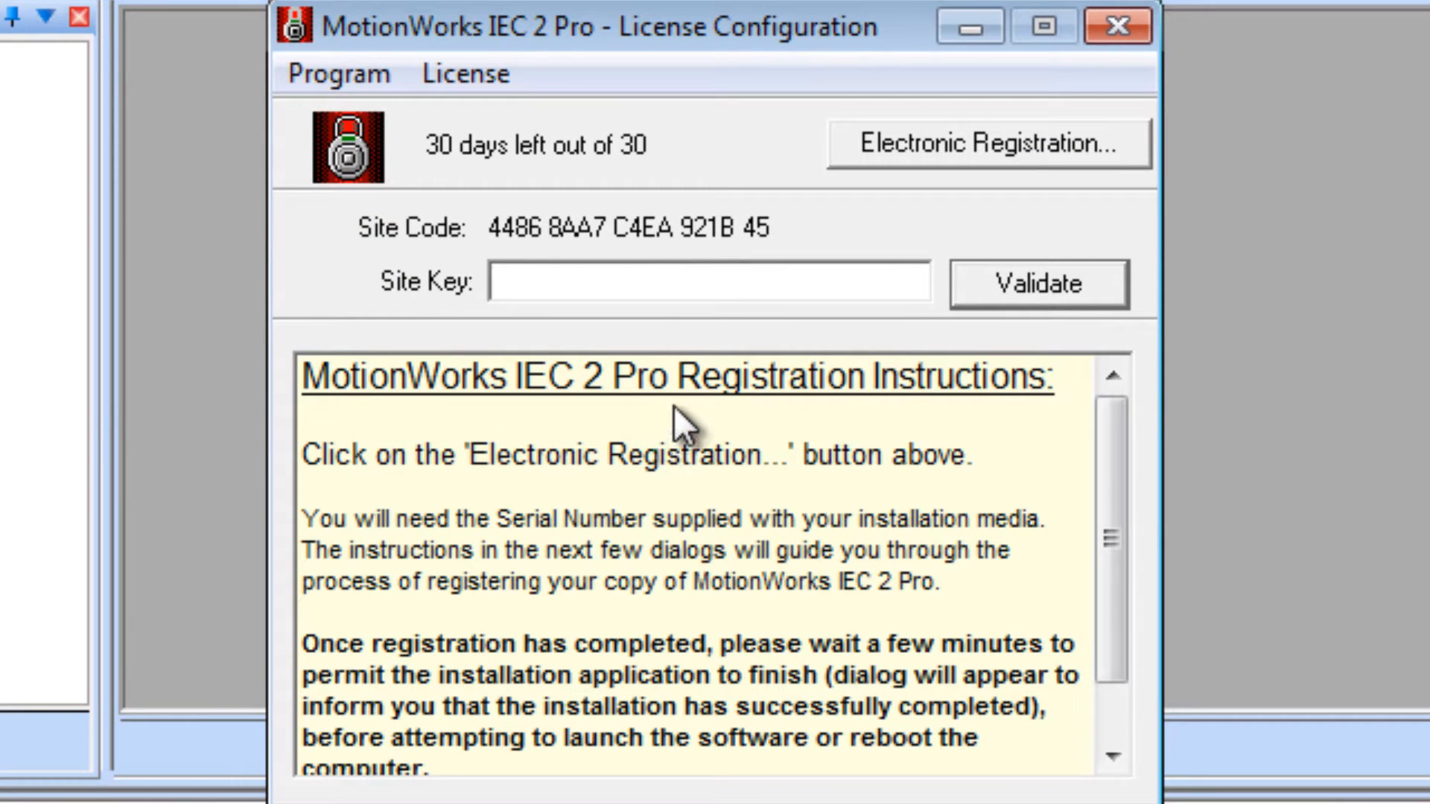
pyautogui.moveTo(856, 71)
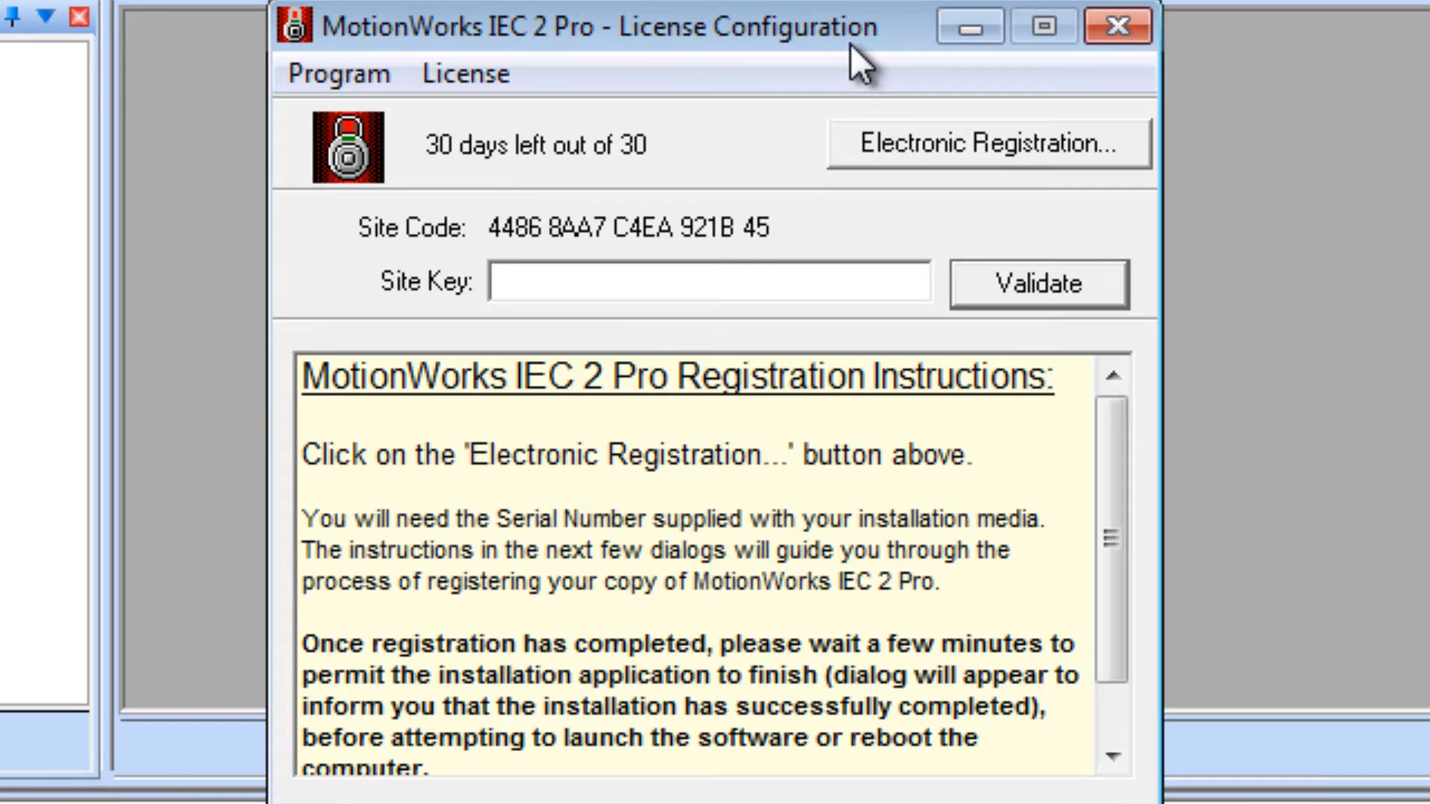
pyautogui.moveTo(857, 82)
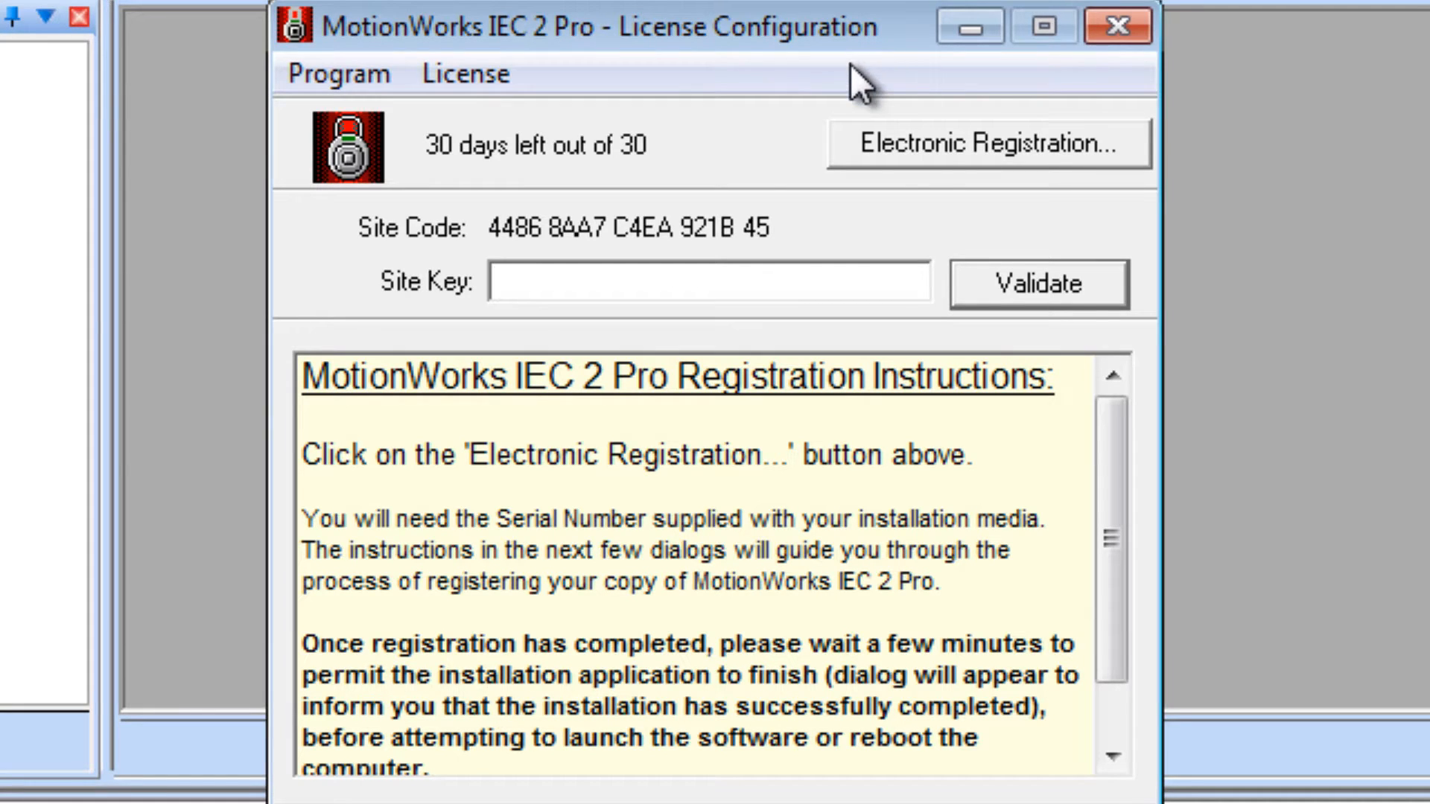
pyautogui.click(709, 282)
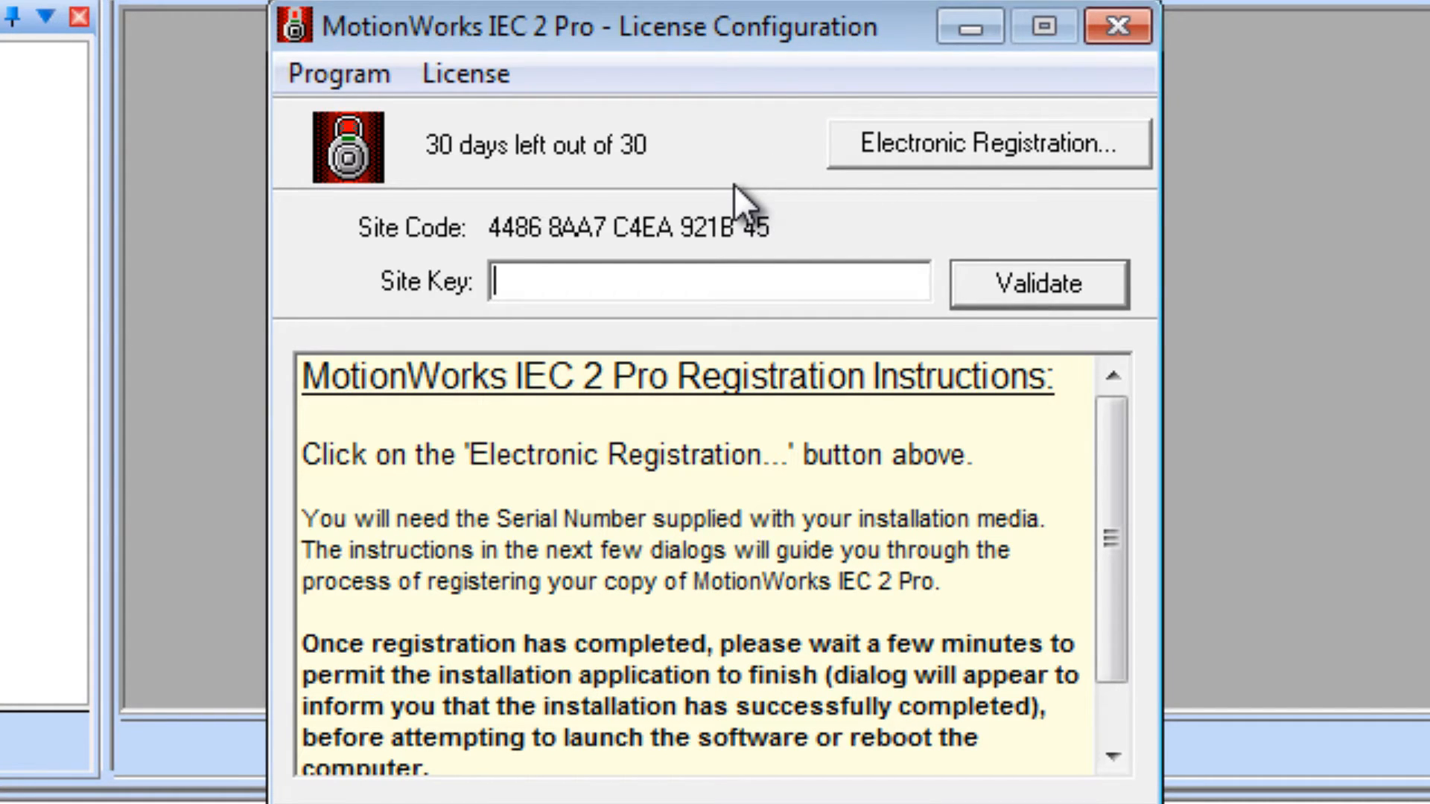
pyautogui.moveTo(411, 203)
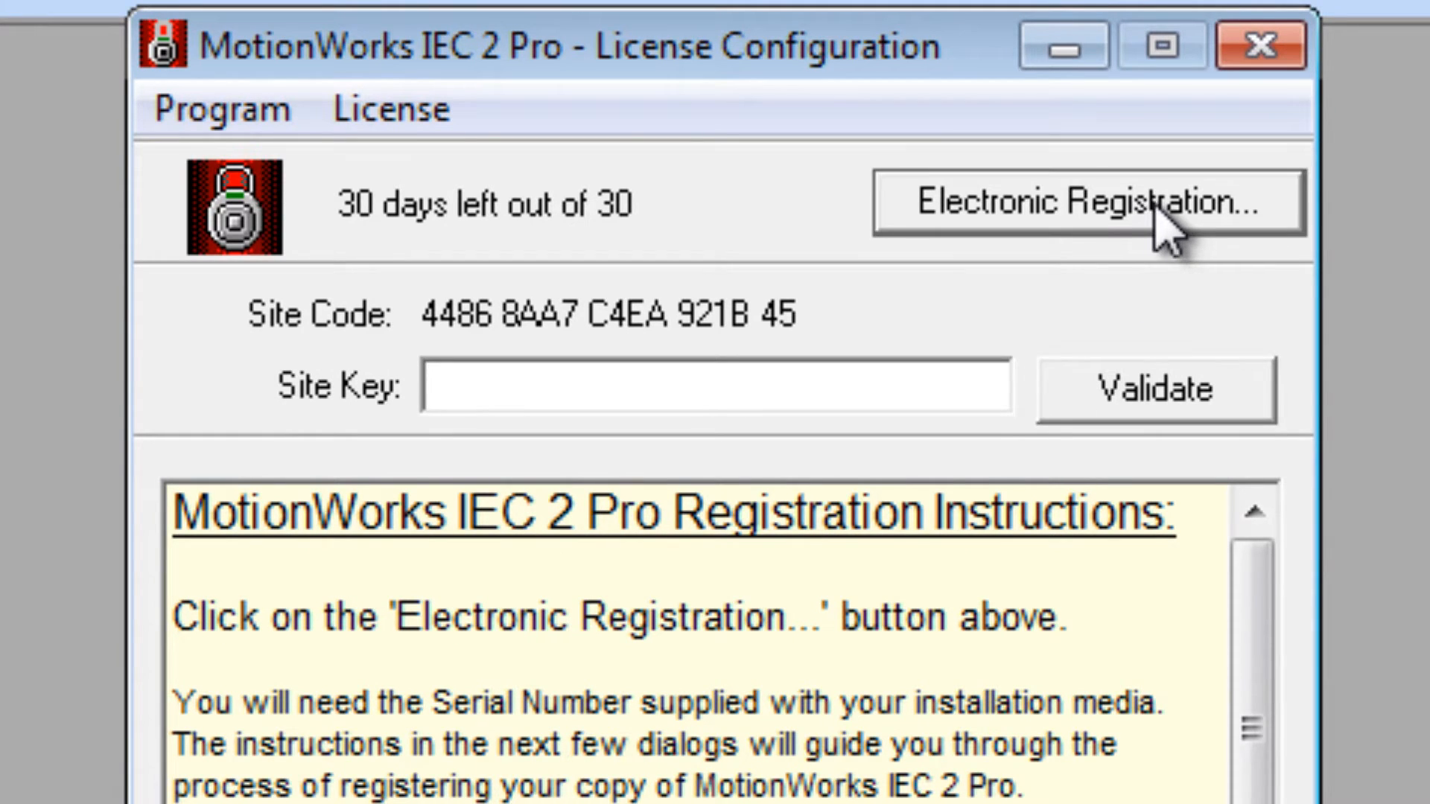
# Run the Electronic Registration wizard, submitting the prepaid serial number and contact details
pyautogui.click(1077, 201)
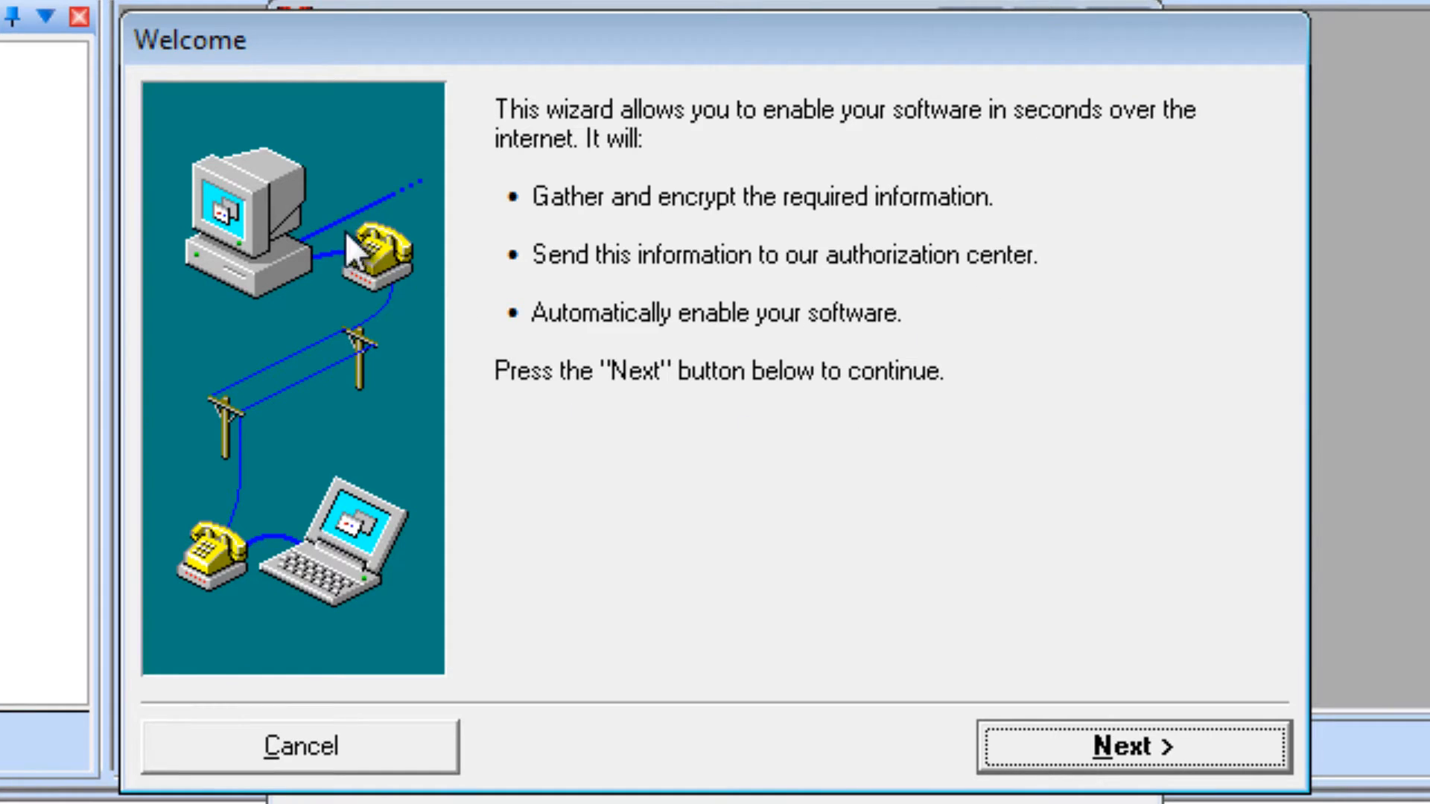
pyautogui.moveTo(1159, 770)
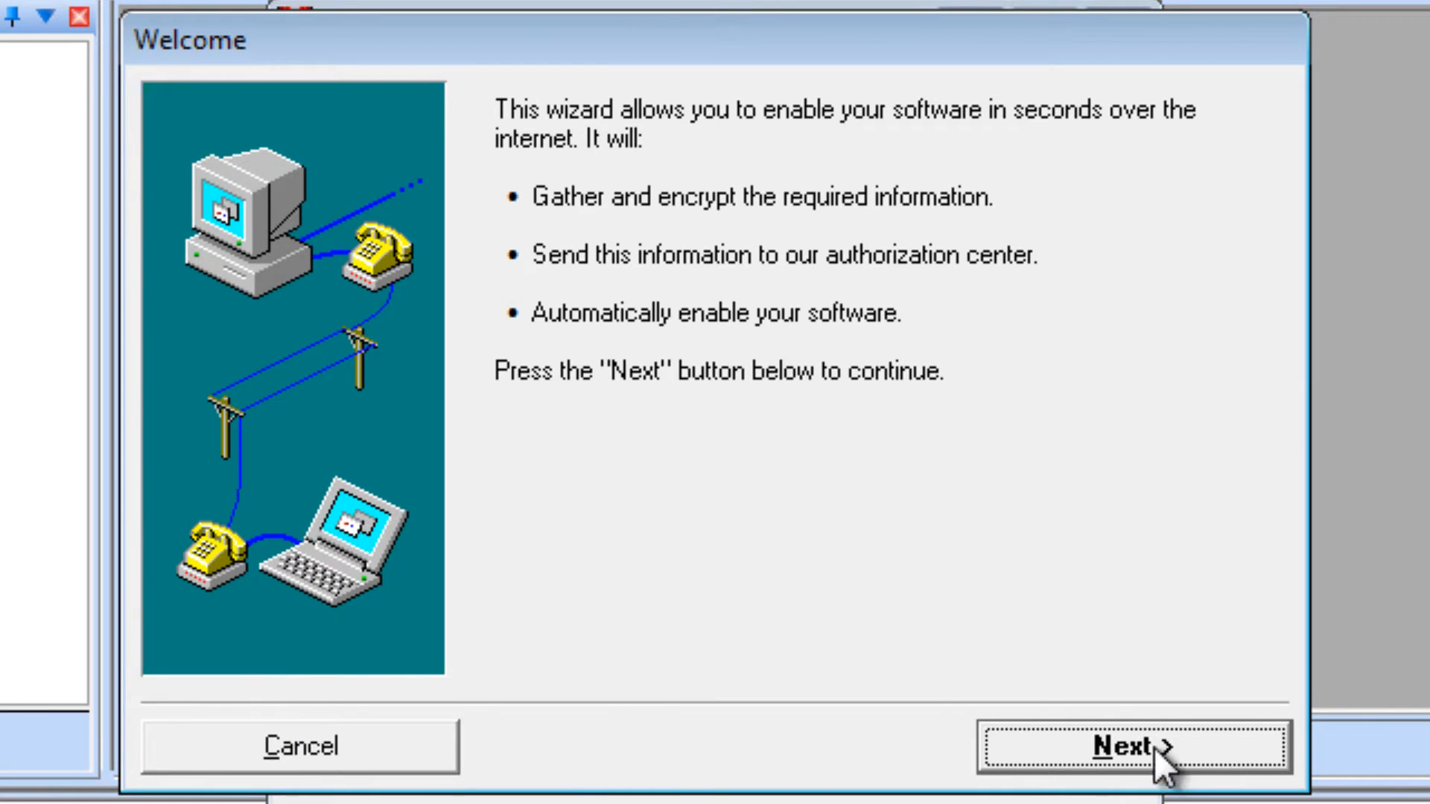
pyautogui.click(1130, 746)
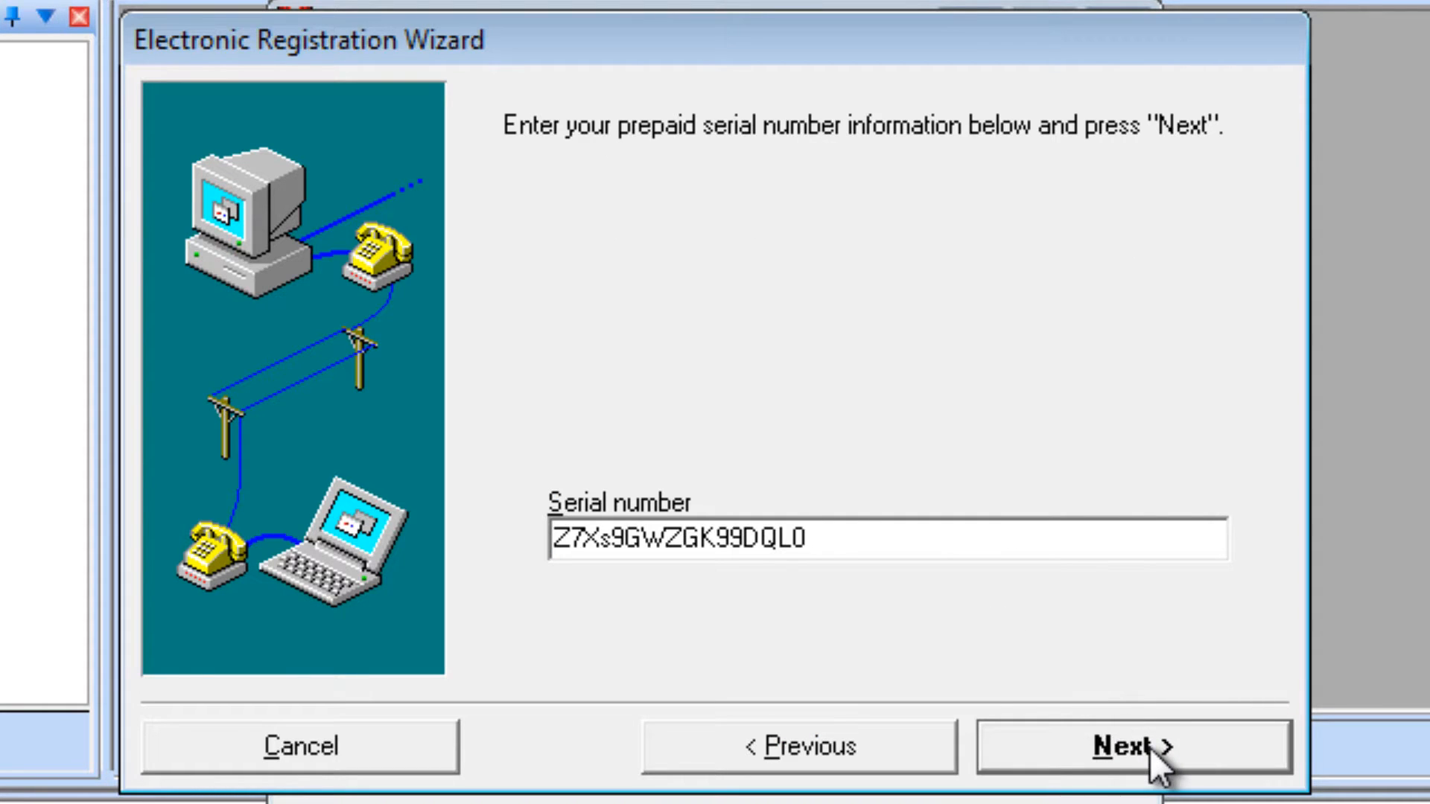
pyautogui.click(1130, 746)
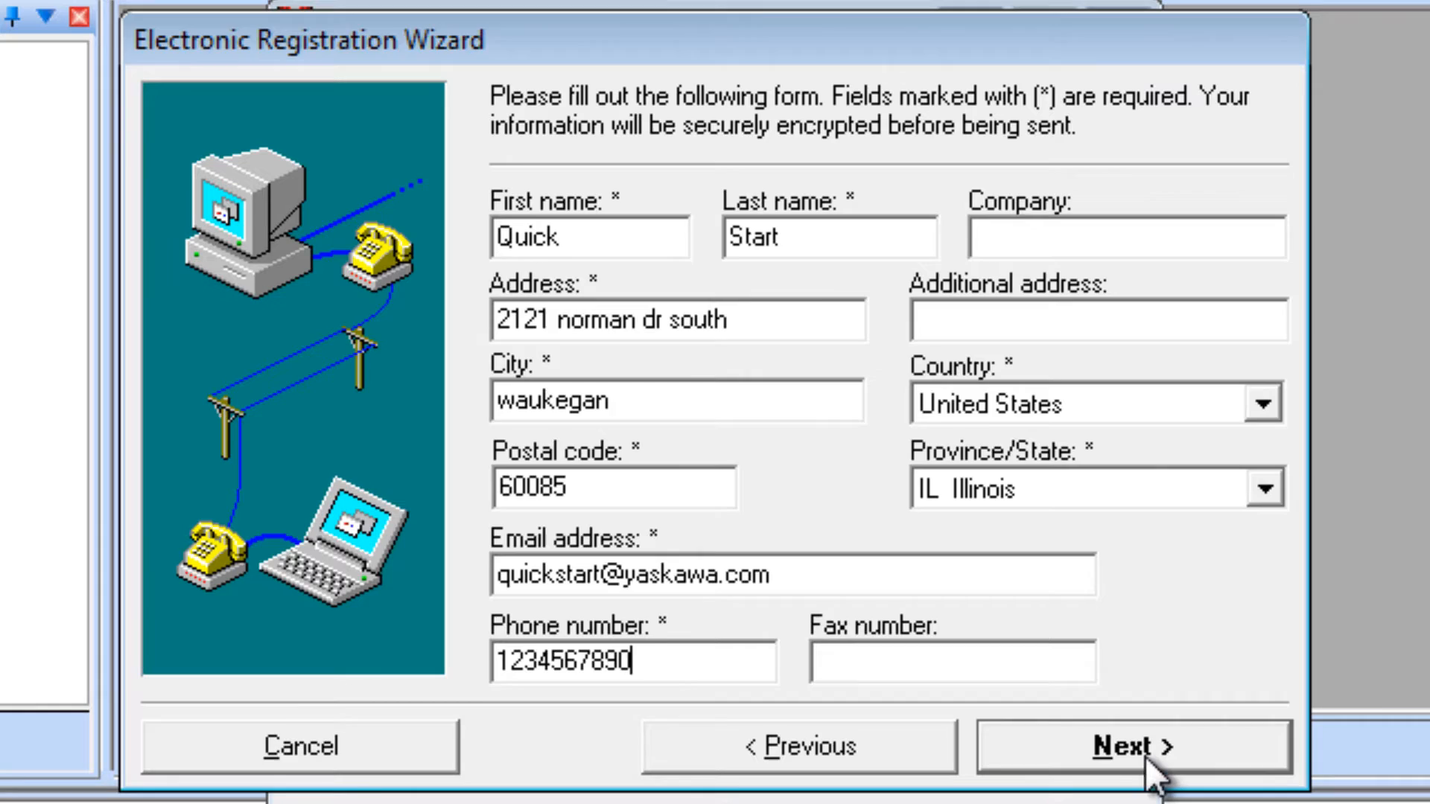
pyautogui.click(1131, 746)
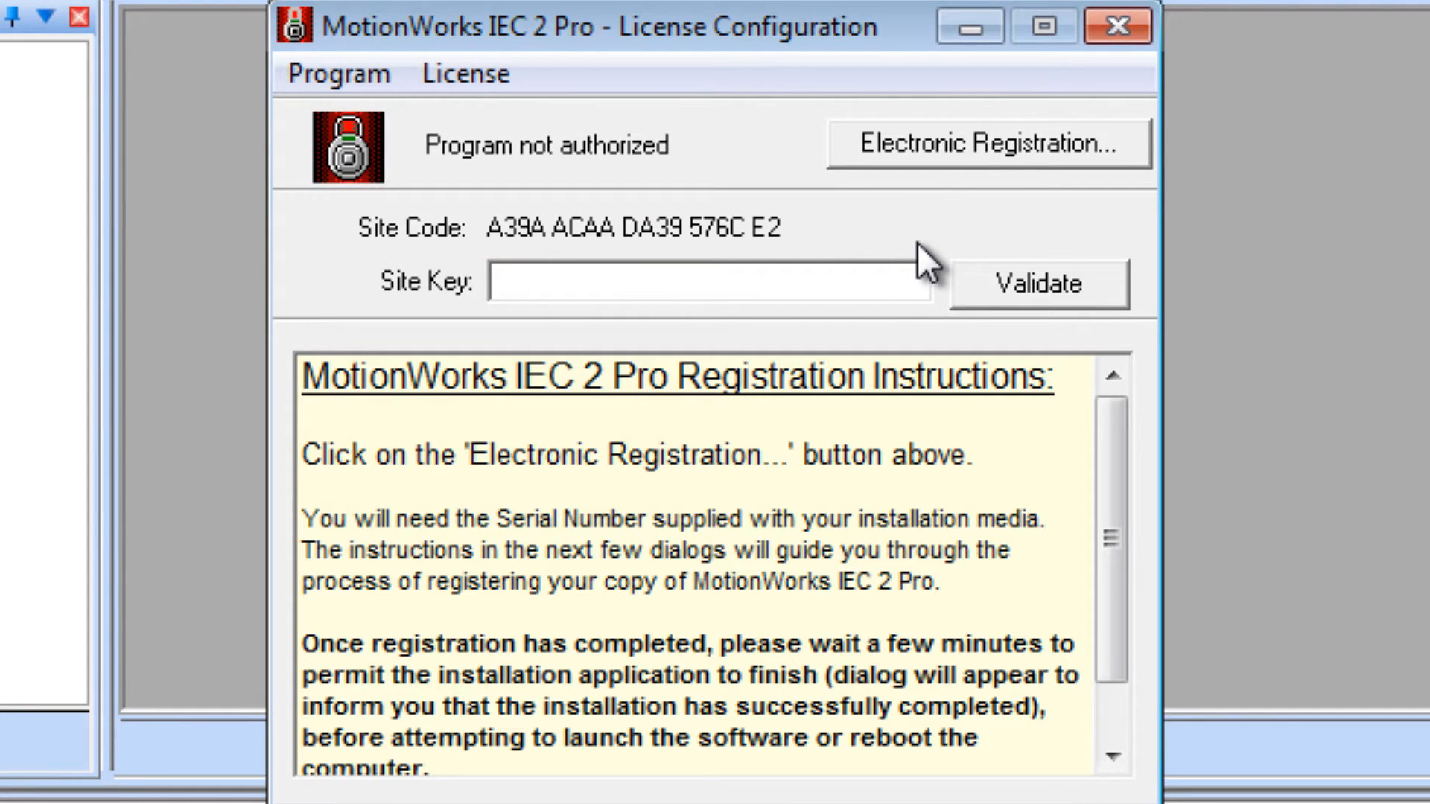
pyautogui.click(706, 281)
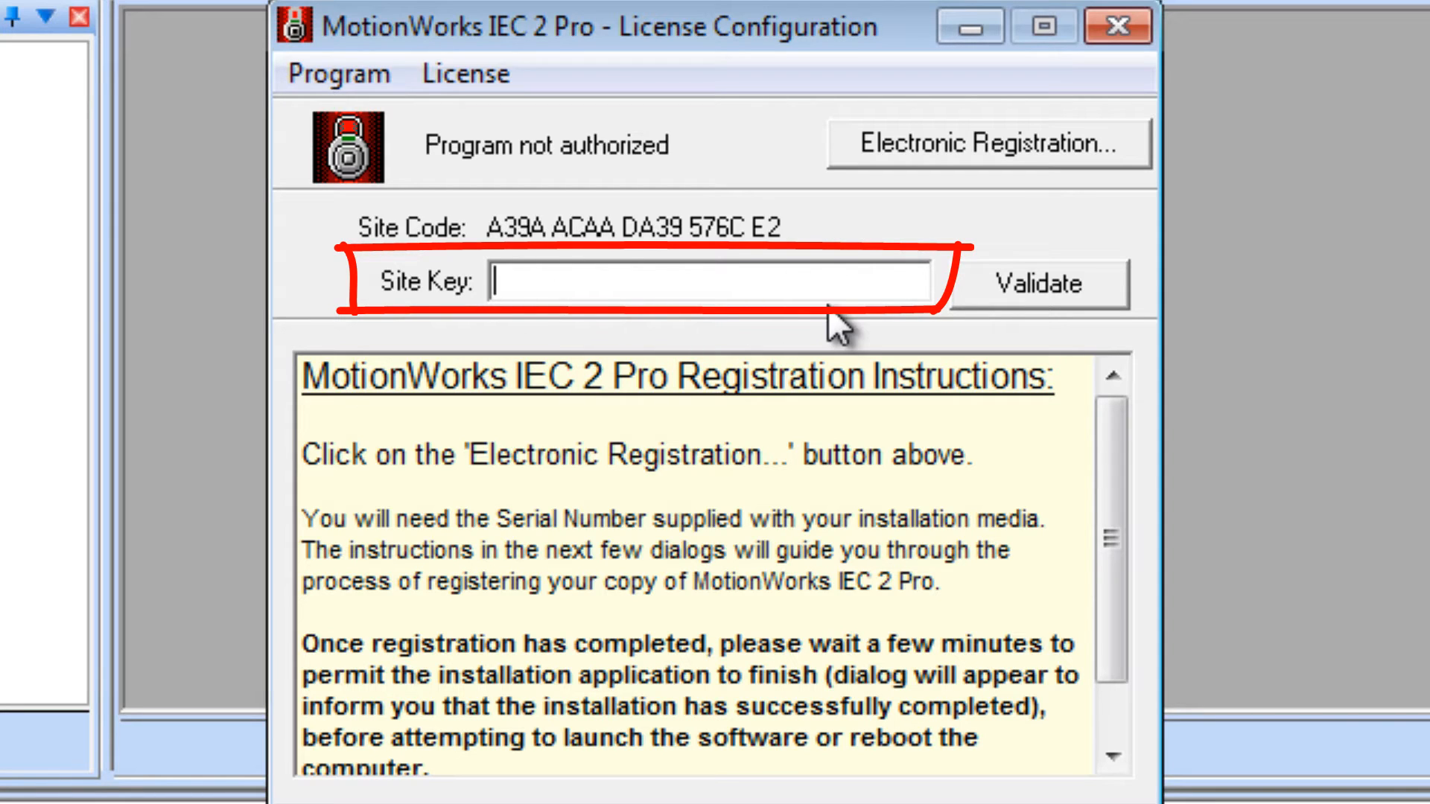
pyautogui.moveTo(837, 371)
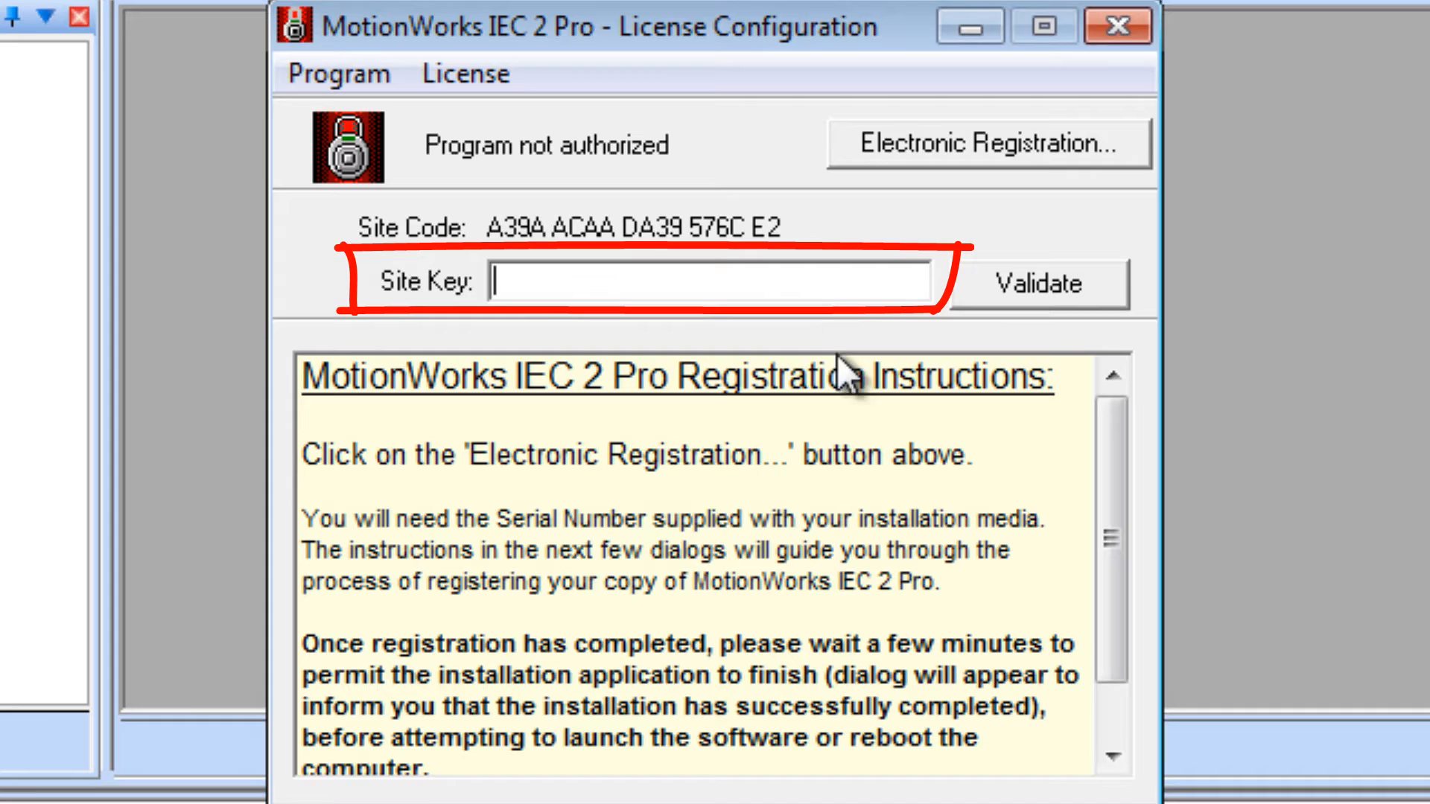
pyautogui.moveTo(885, 455)
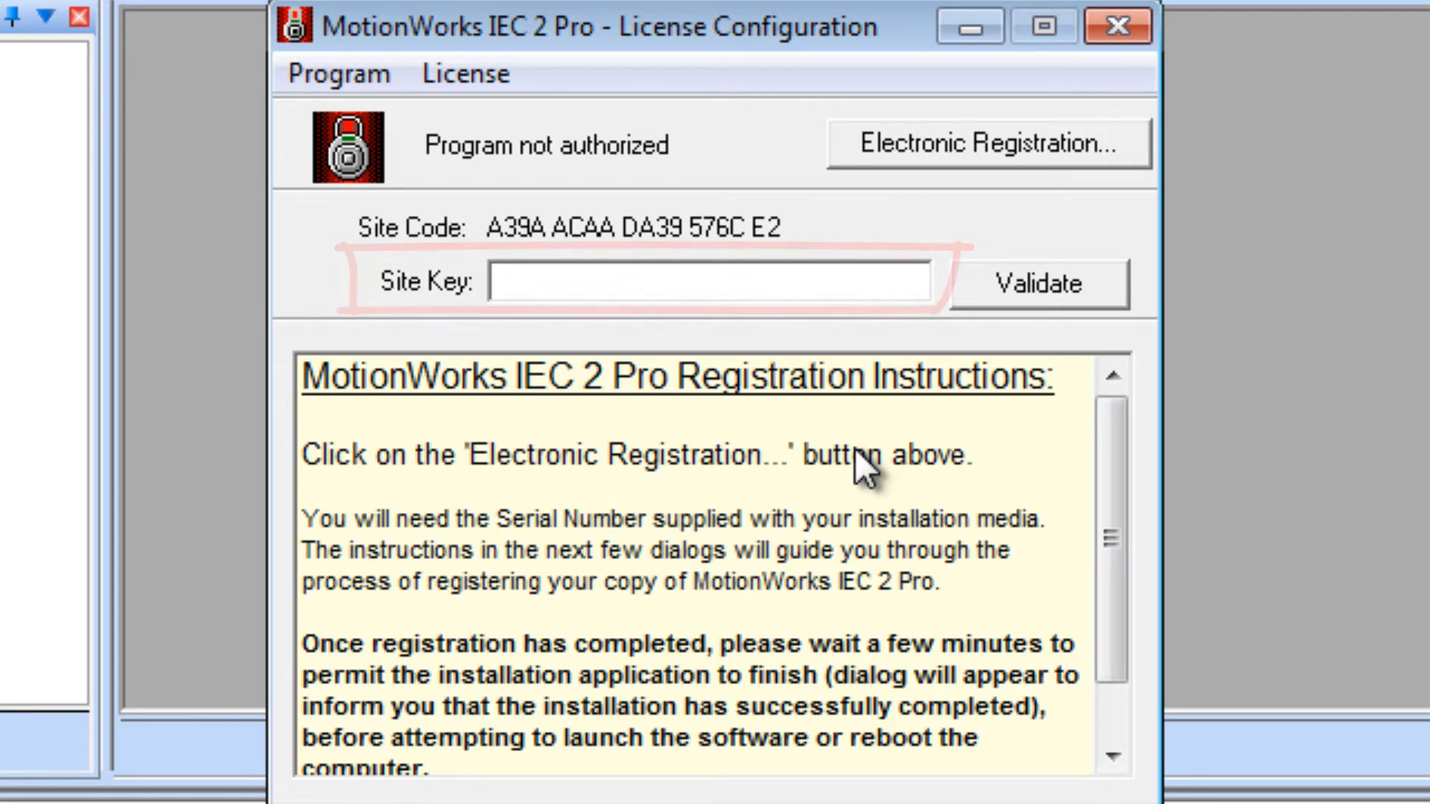
pyautogui.click(706, 282)
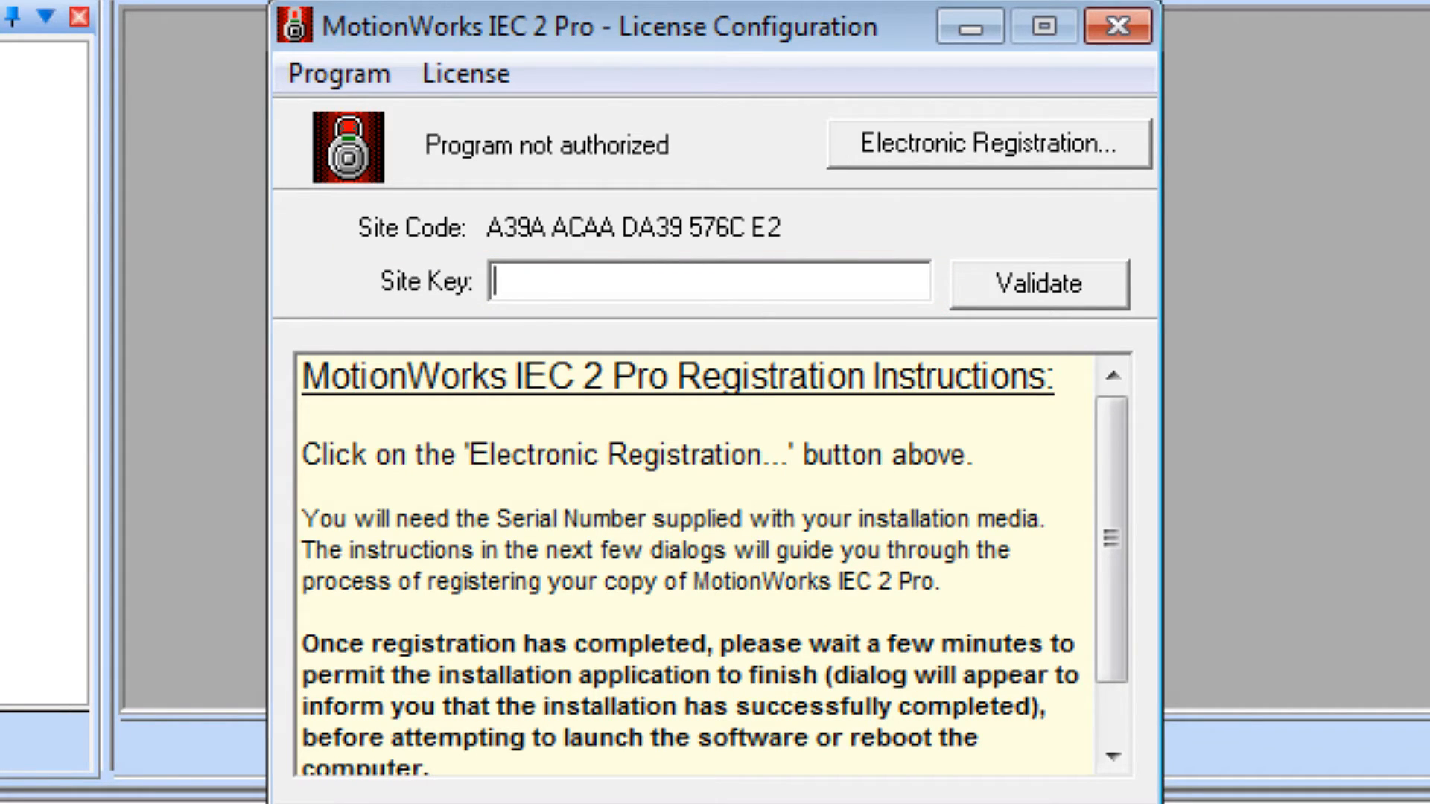
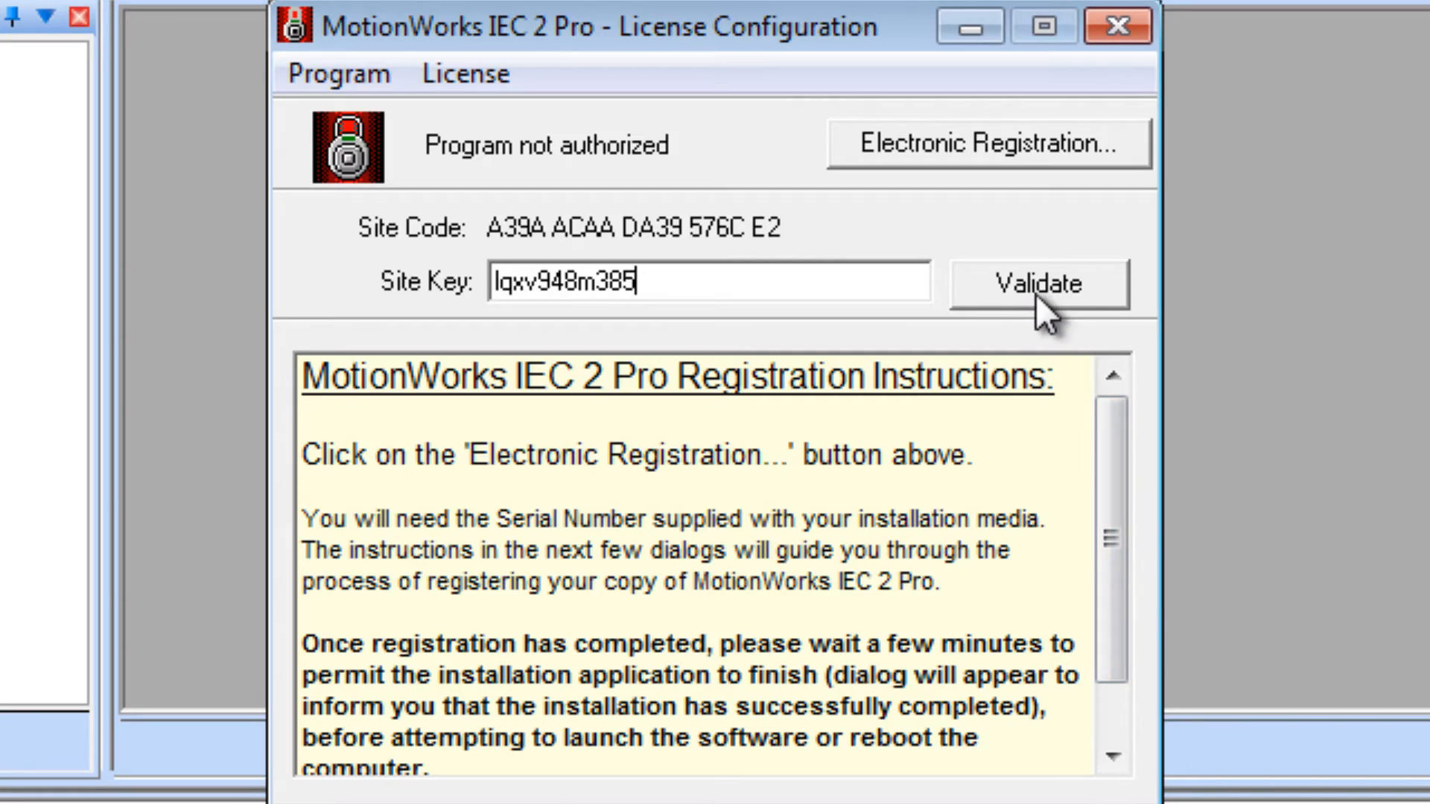
pyautogui.click(1038, 283)
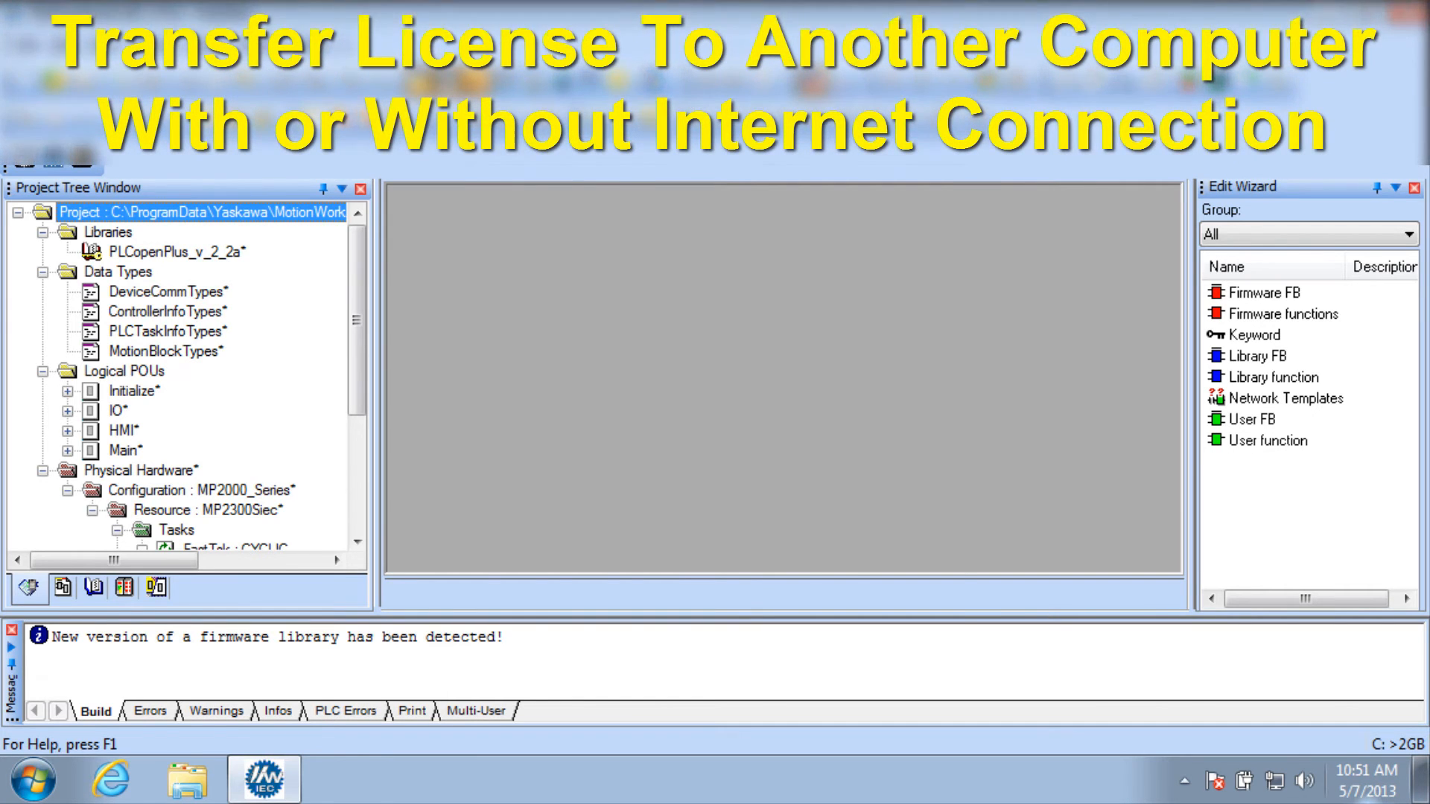
# Choose eCheck License In from the License menu in License Configuration
pyautogui.click(575, 219)
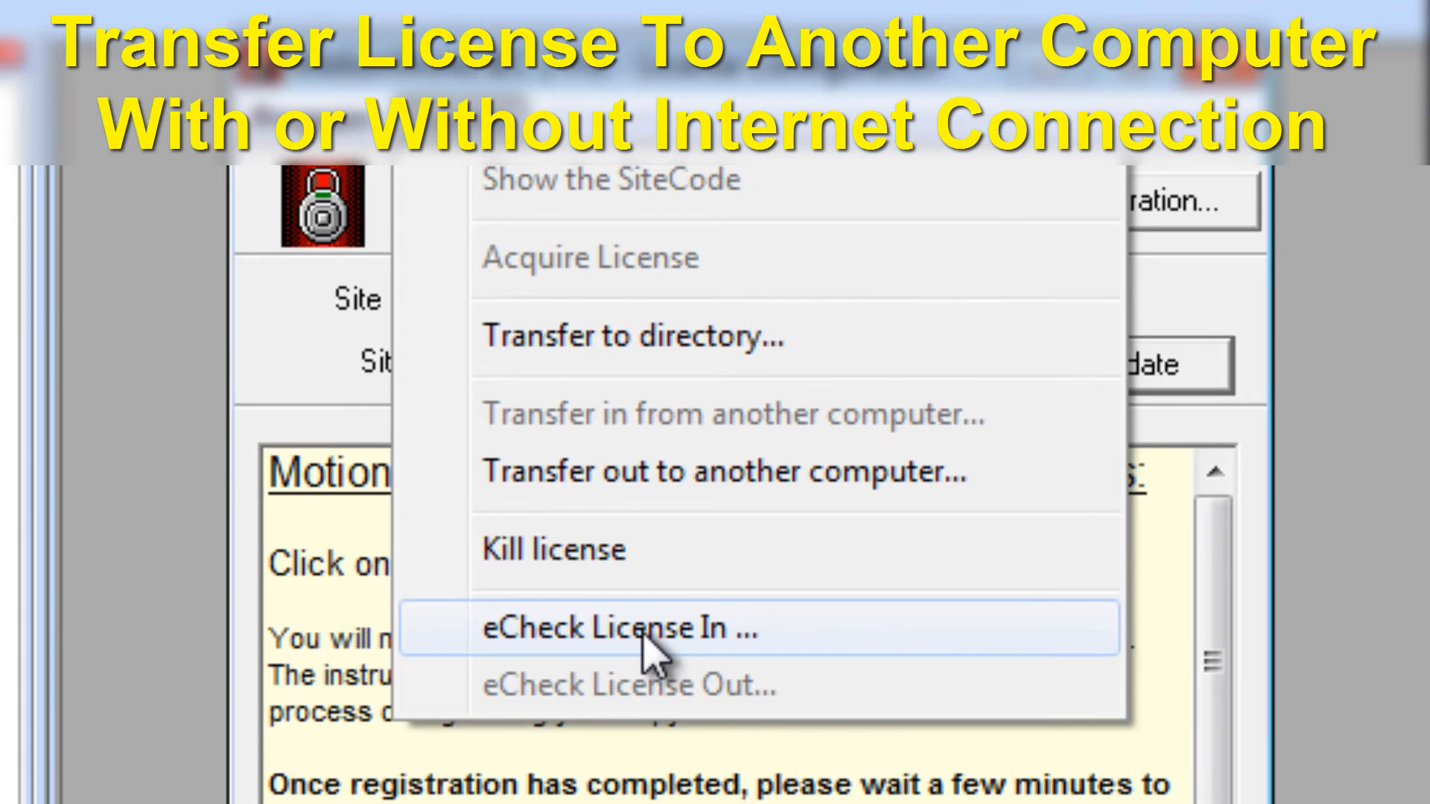
pyautogui.click(616, 627)
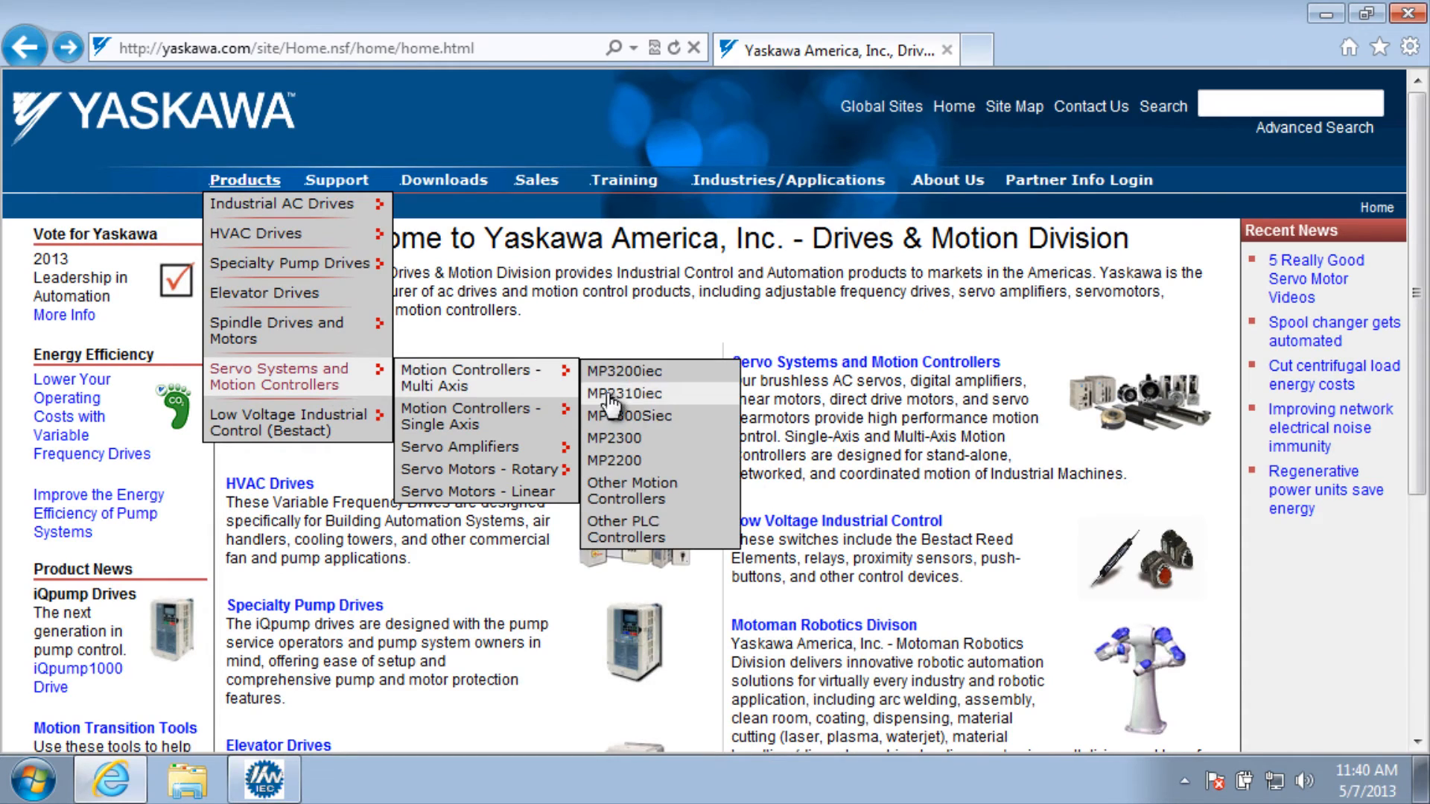
# Reach the MP2300Siec FAQ of 09/05/2012 on moving a licensed MotionWorks IEC copy between computers
pyautogui.click(620, 415)
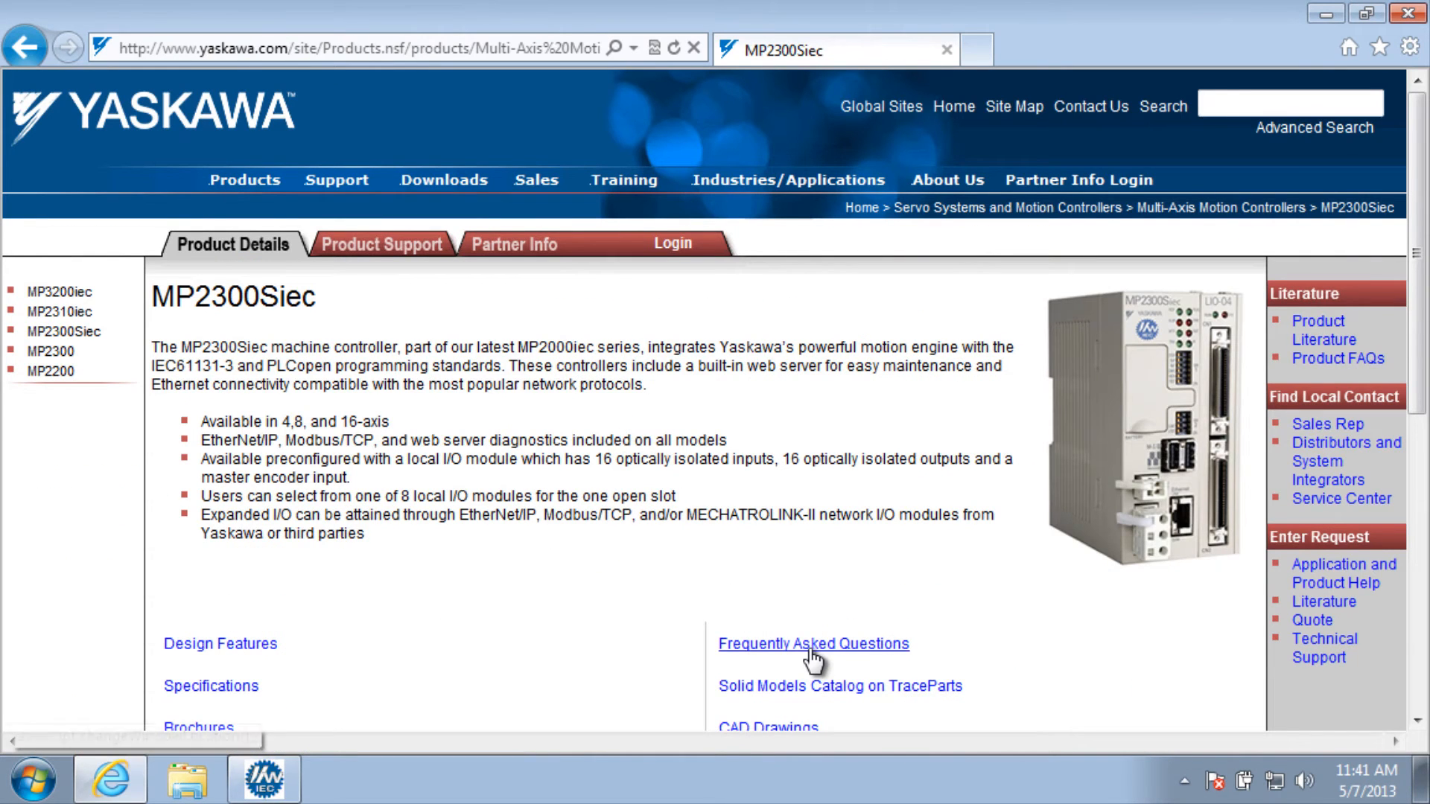
pyautogui.click(813, 643)
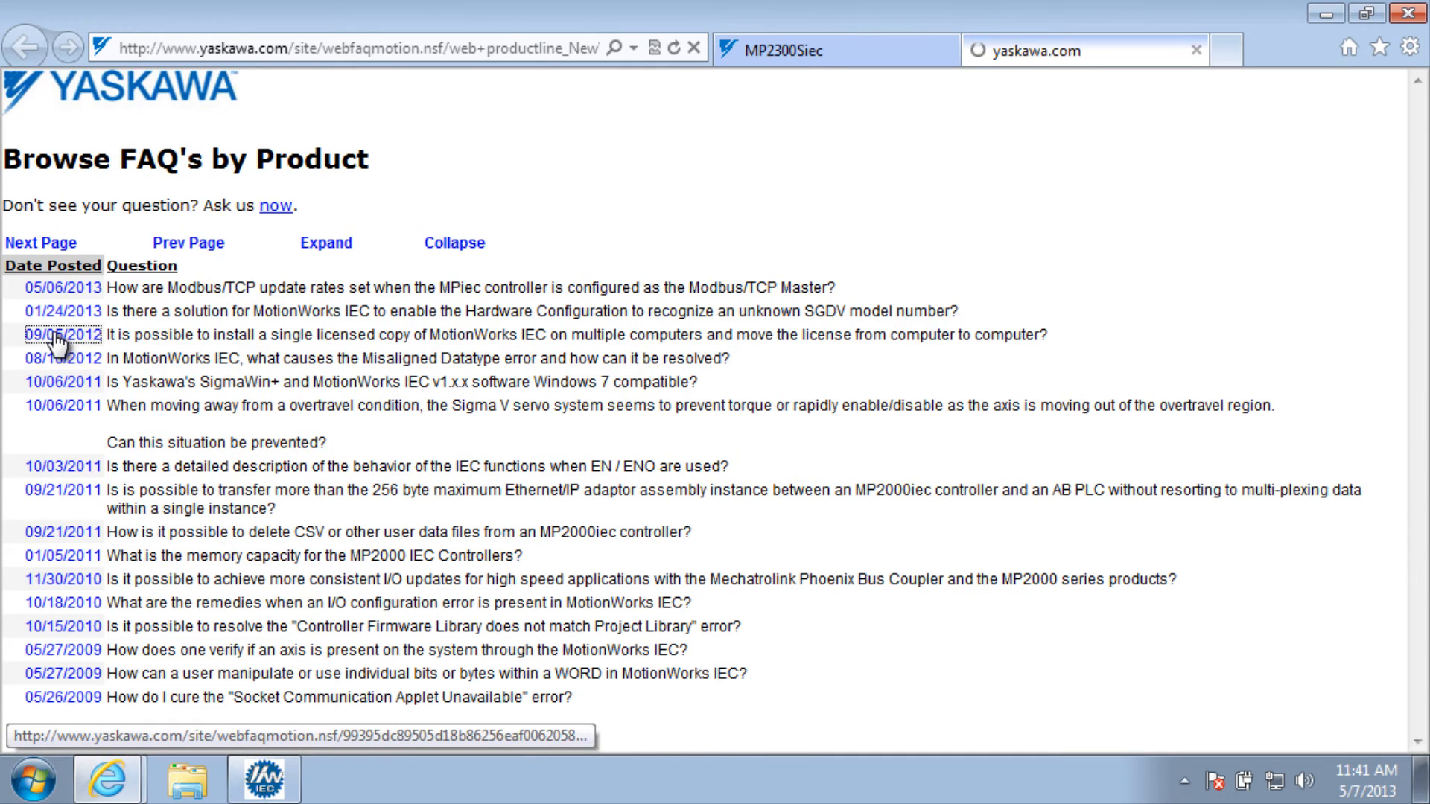
pyautogui.click(62, 333)
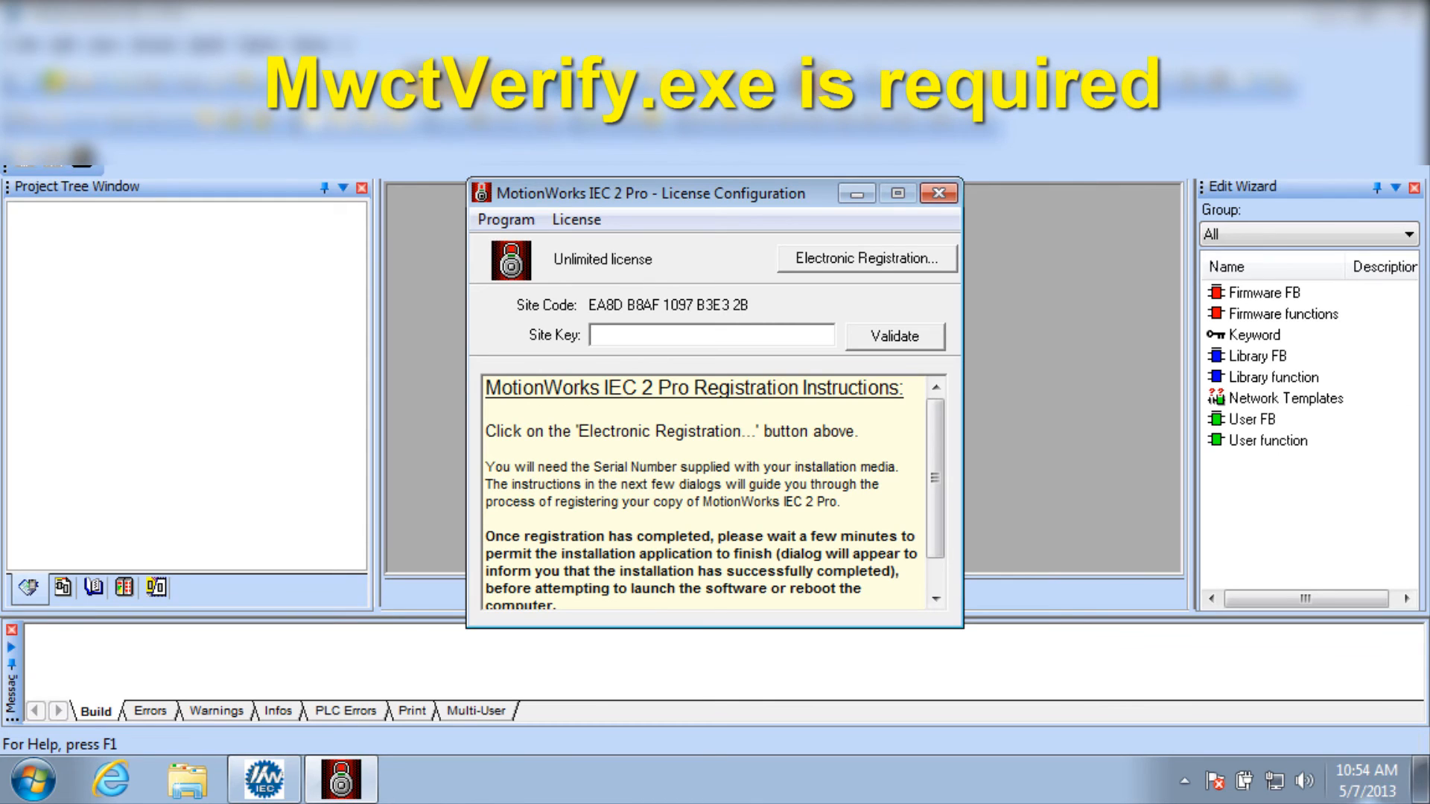
# Review the controller templates in the New Project dialog, then close it without creating one
pyautogui.click(27, 43)
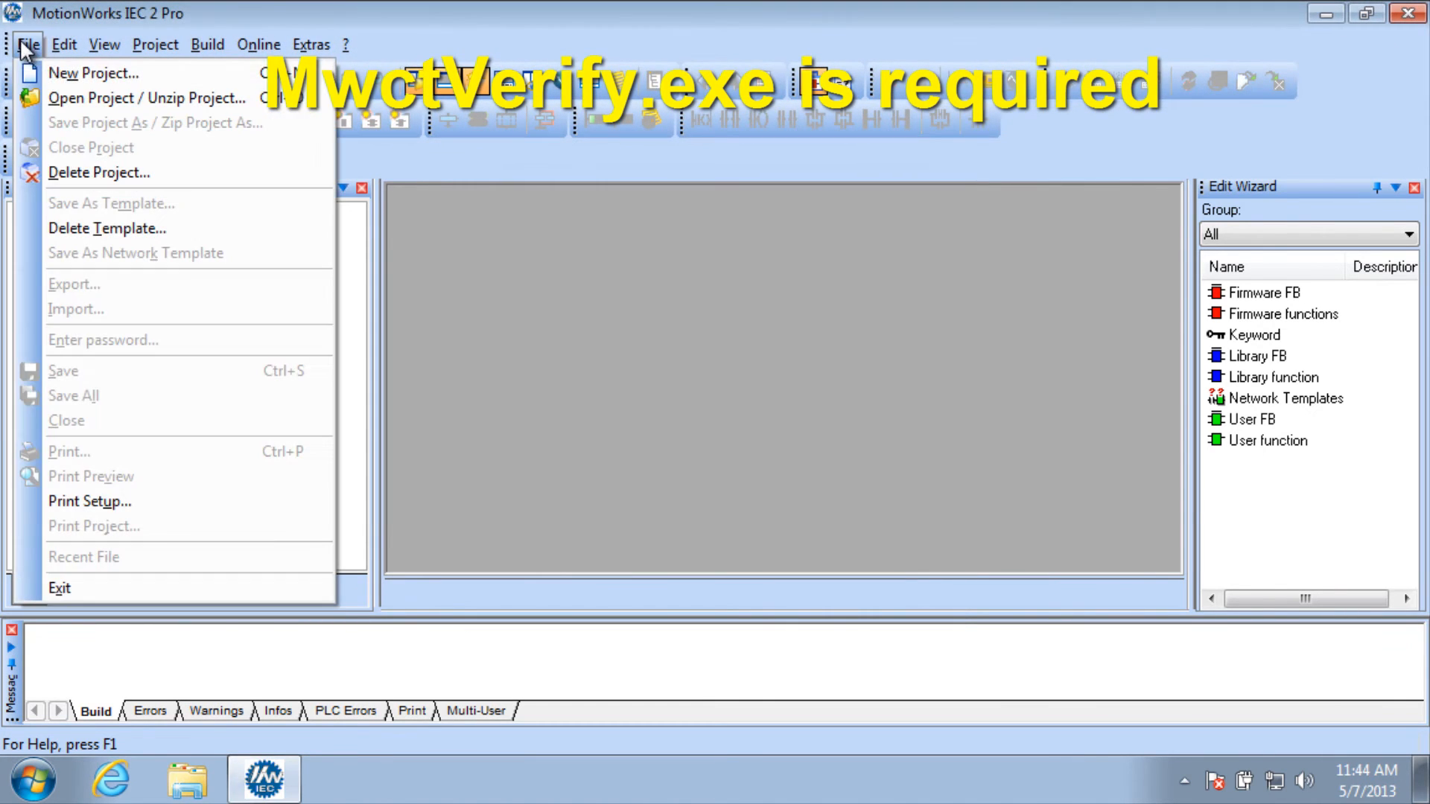
pyautogui.click(92, 73)
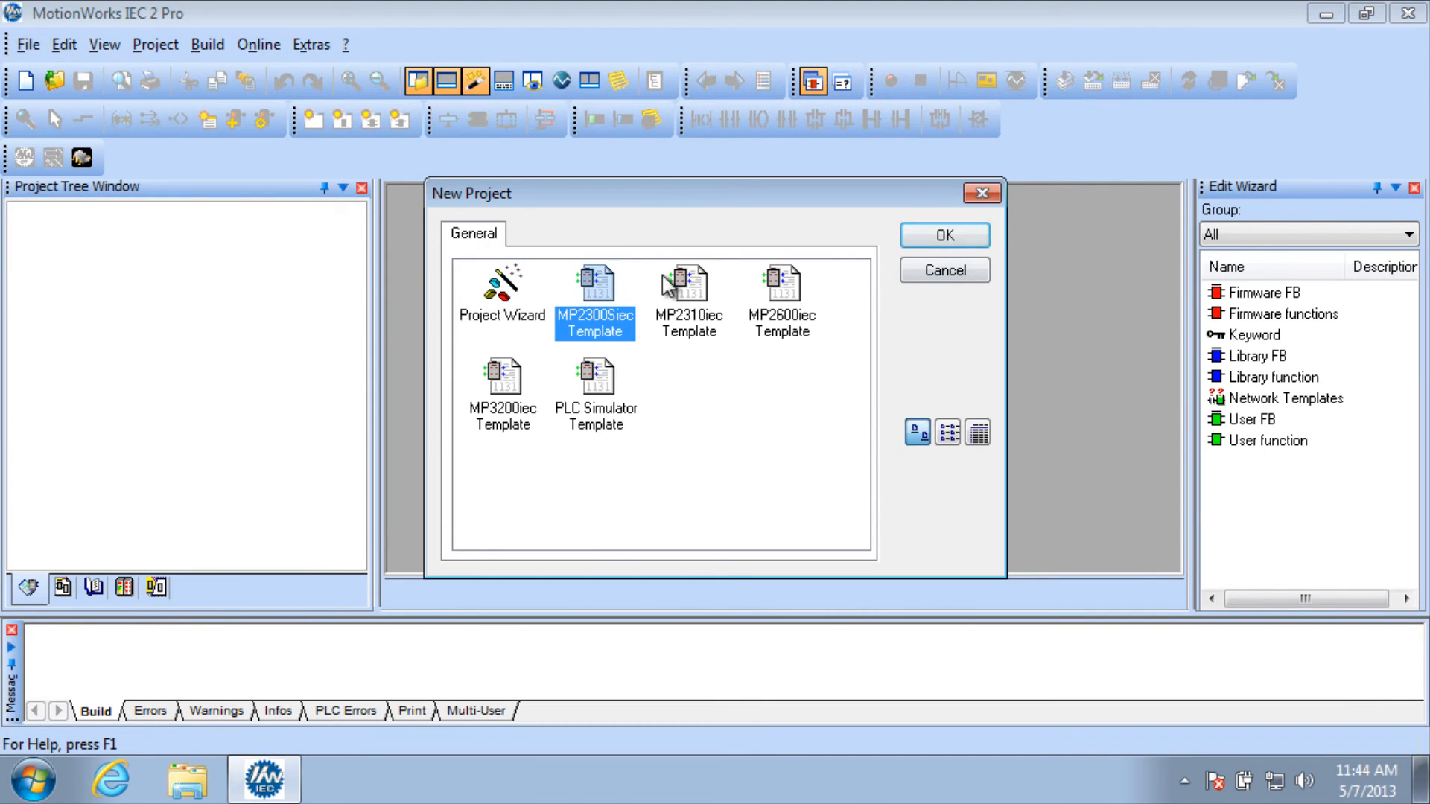
pyautogui.click(943, 234)
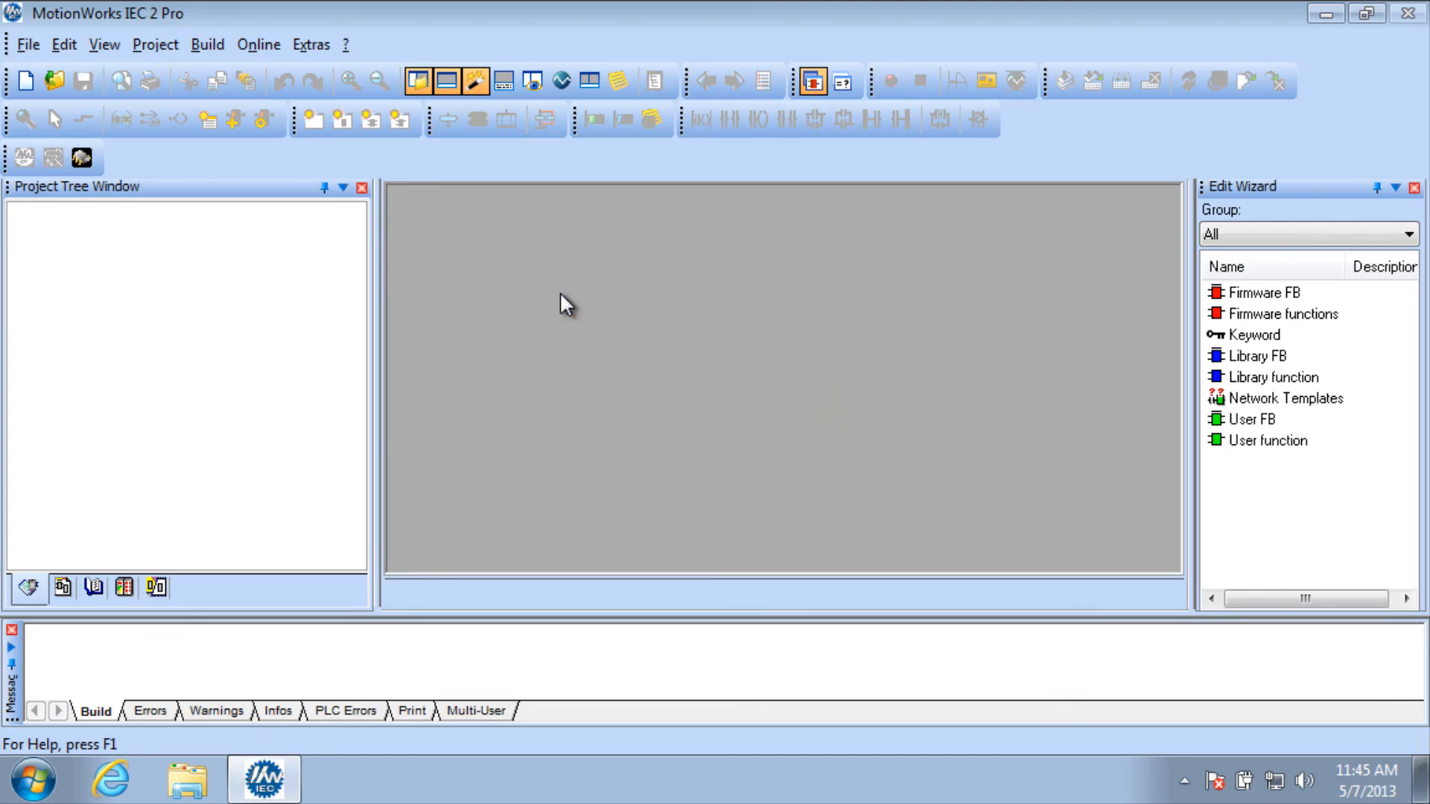
pyautogui.click(629, 785)
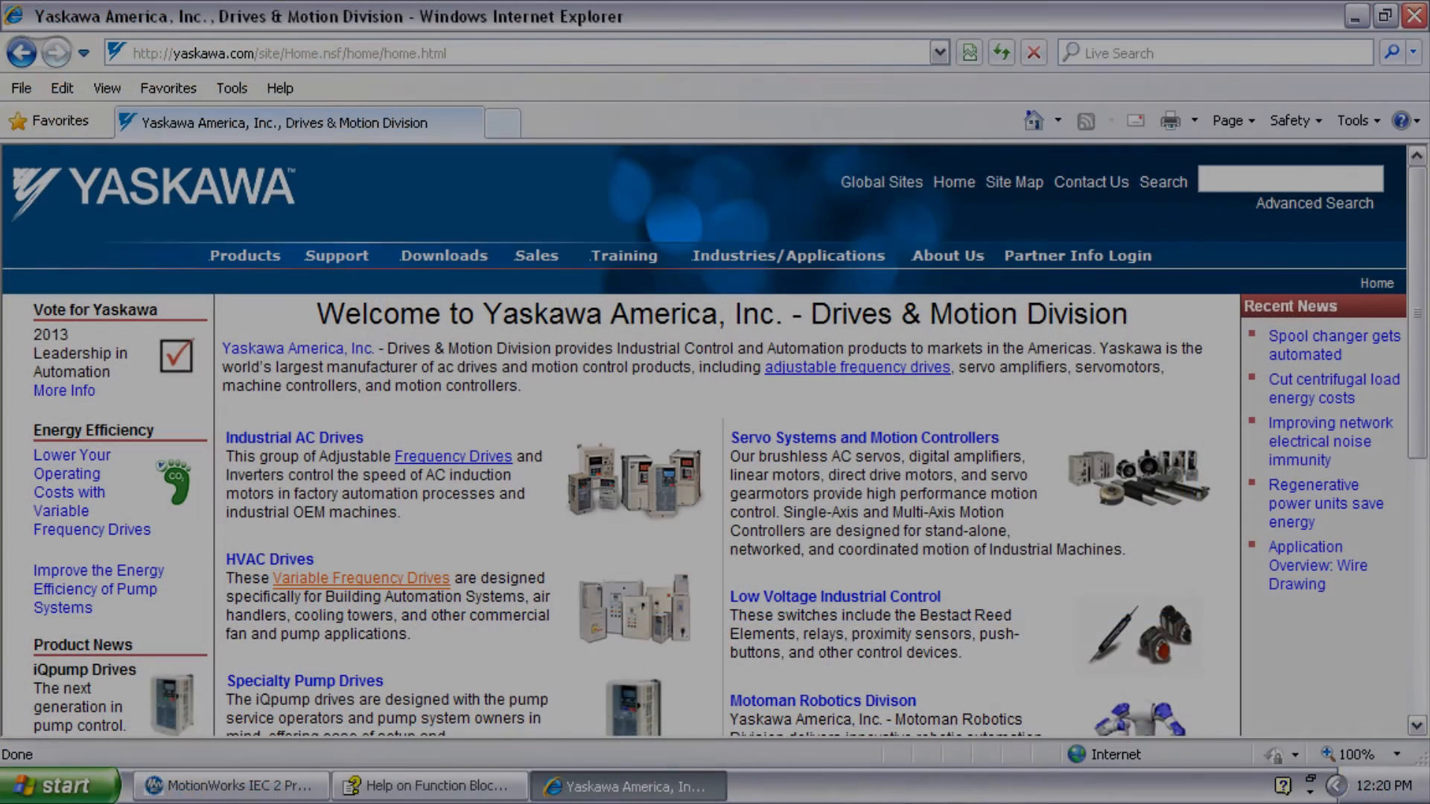
# Go to yaskawa.com and reach the MP2300Siec page with its resource links in view
pyautogui.write('ya')
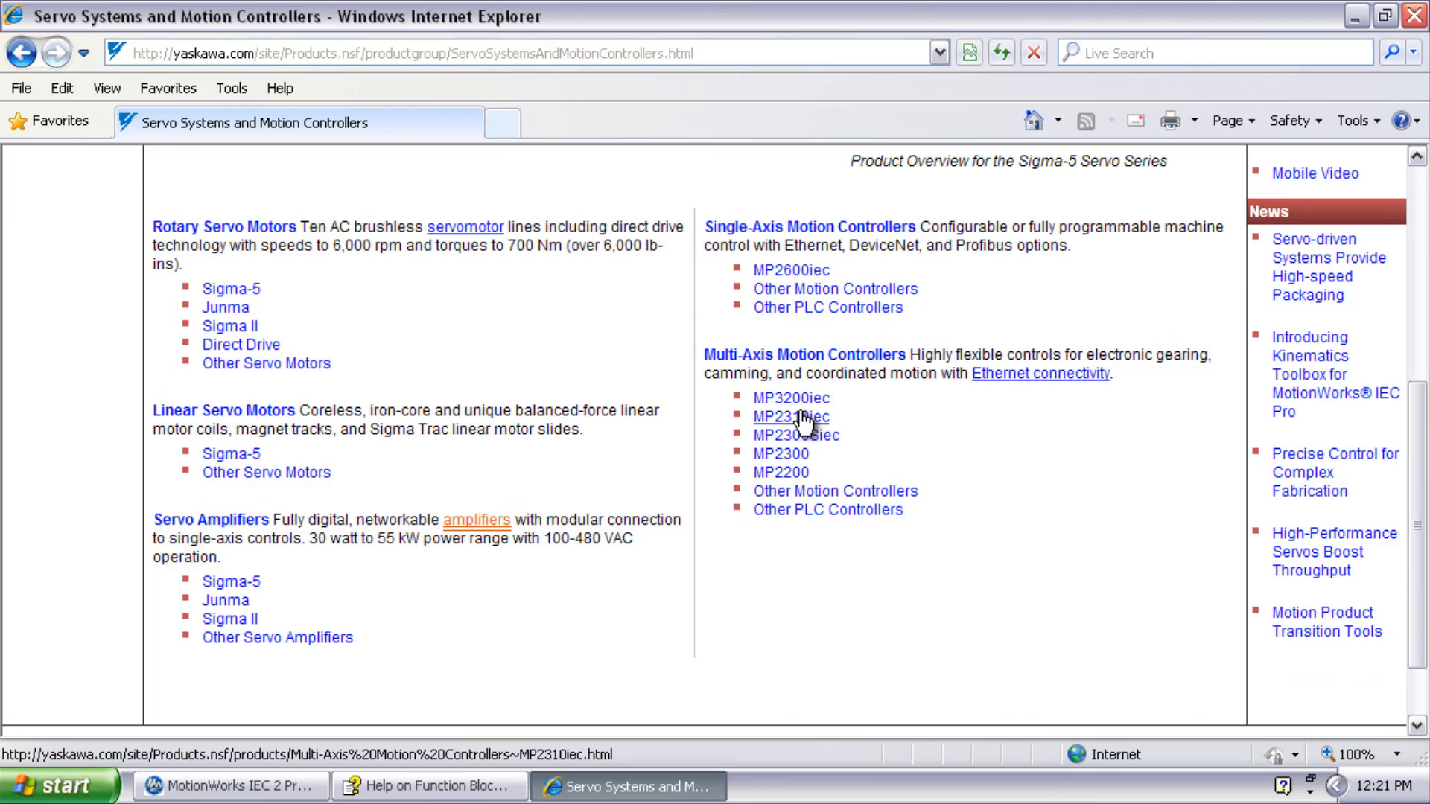
pyautogui.click(793, 435)
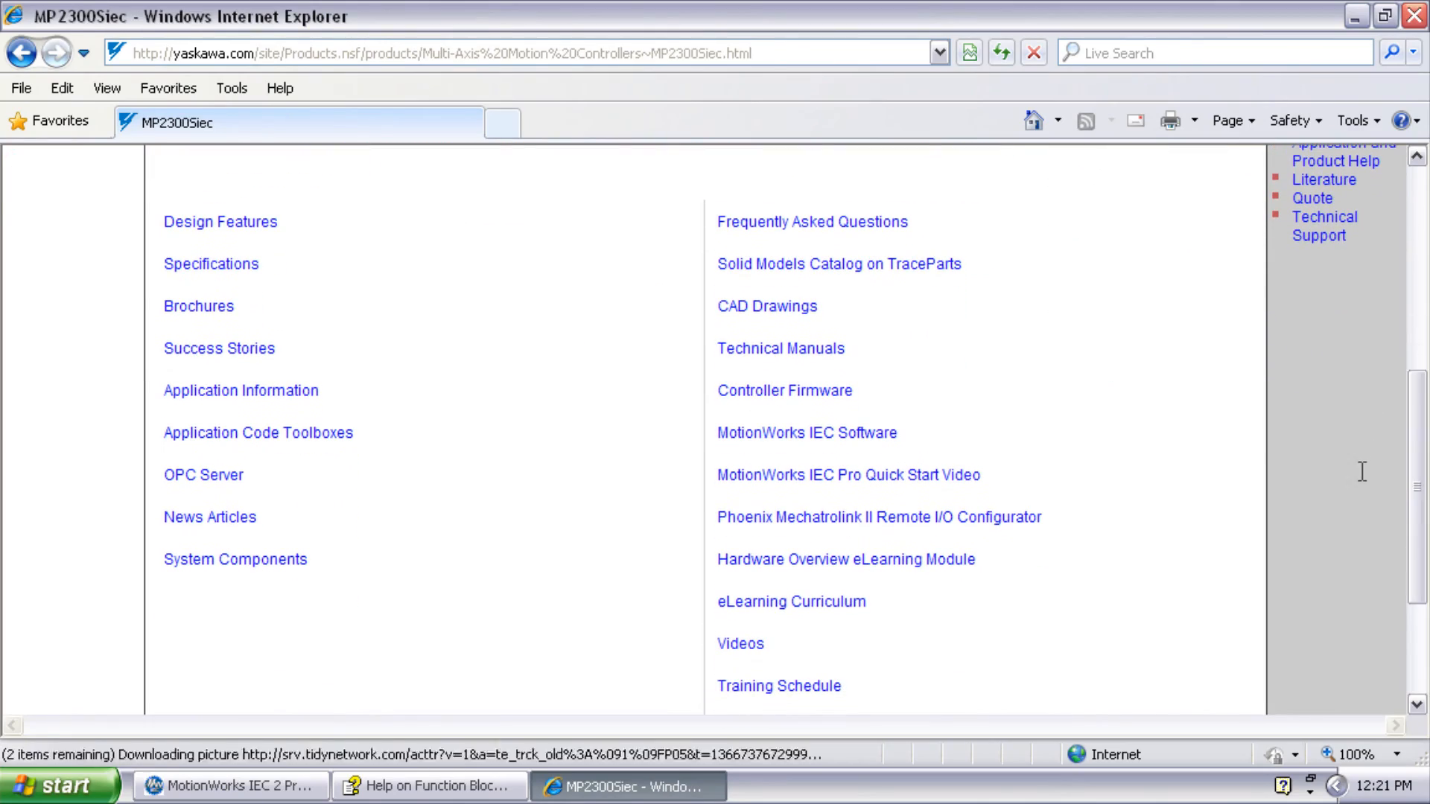